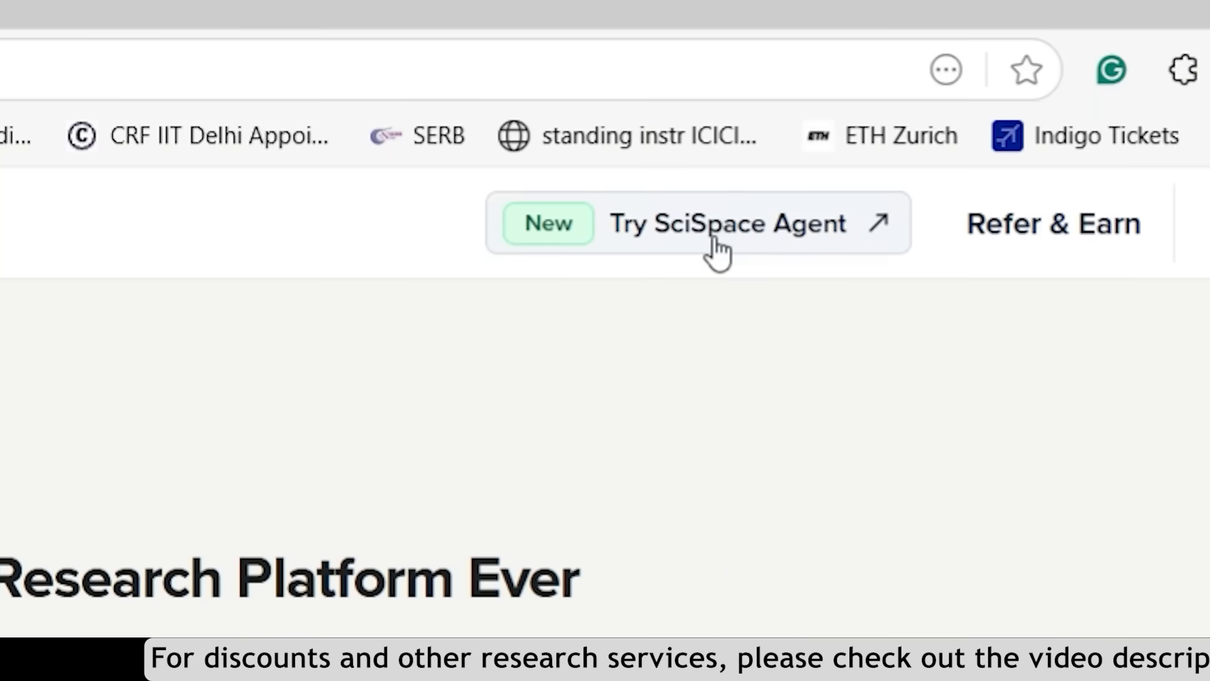
- Launch SciSpace Agent's chat home page from the SciSpace site header
left_click(727, 224)
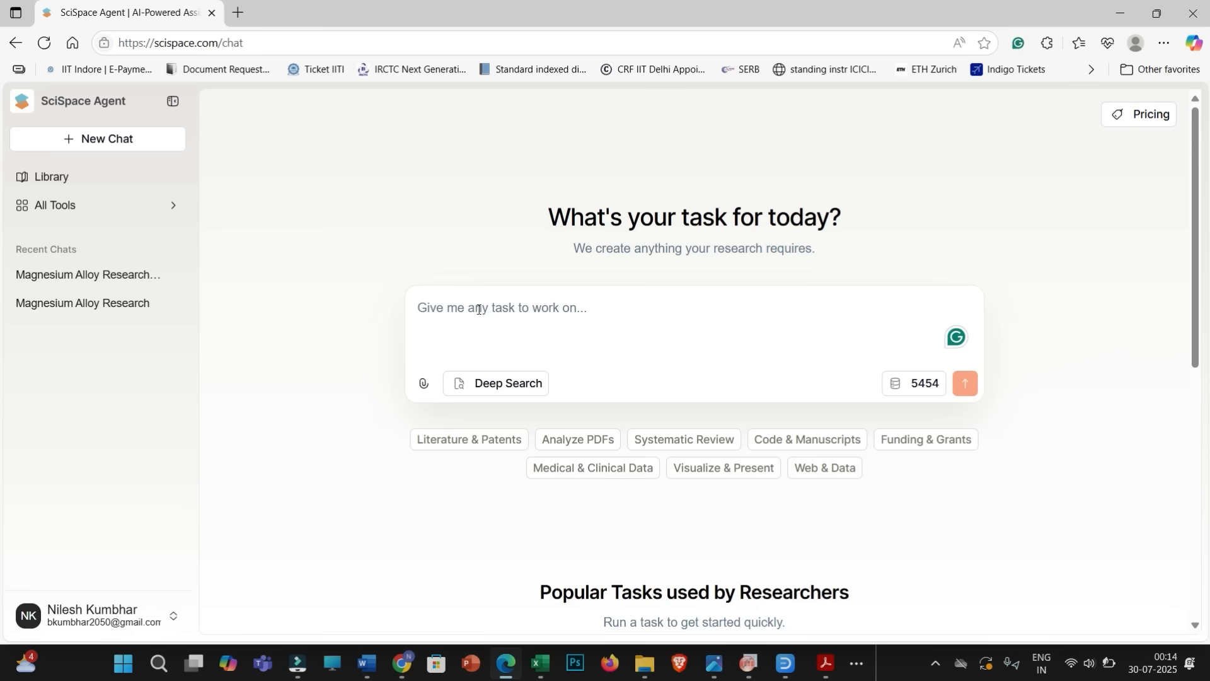
- Ask the agent to list the latest (after 2022) research papers related to magnesium alloys
type("List the latest (after 2022) research papers related to magnesium alloys")
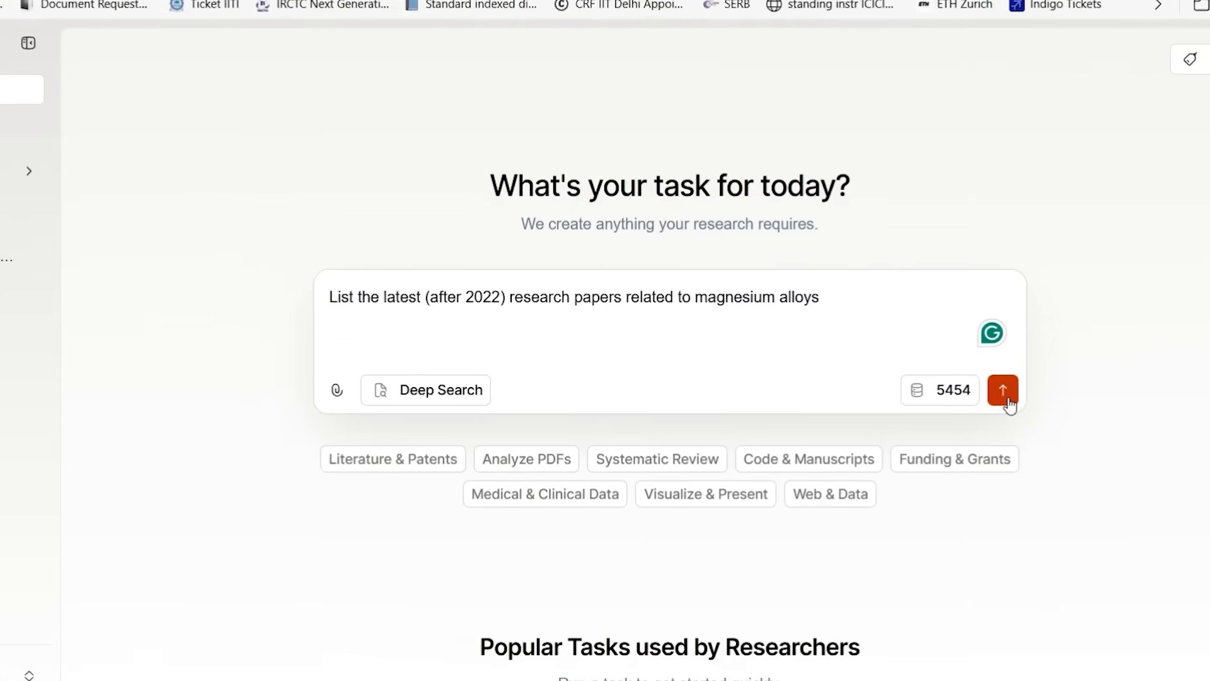
left_click(1003, 390)
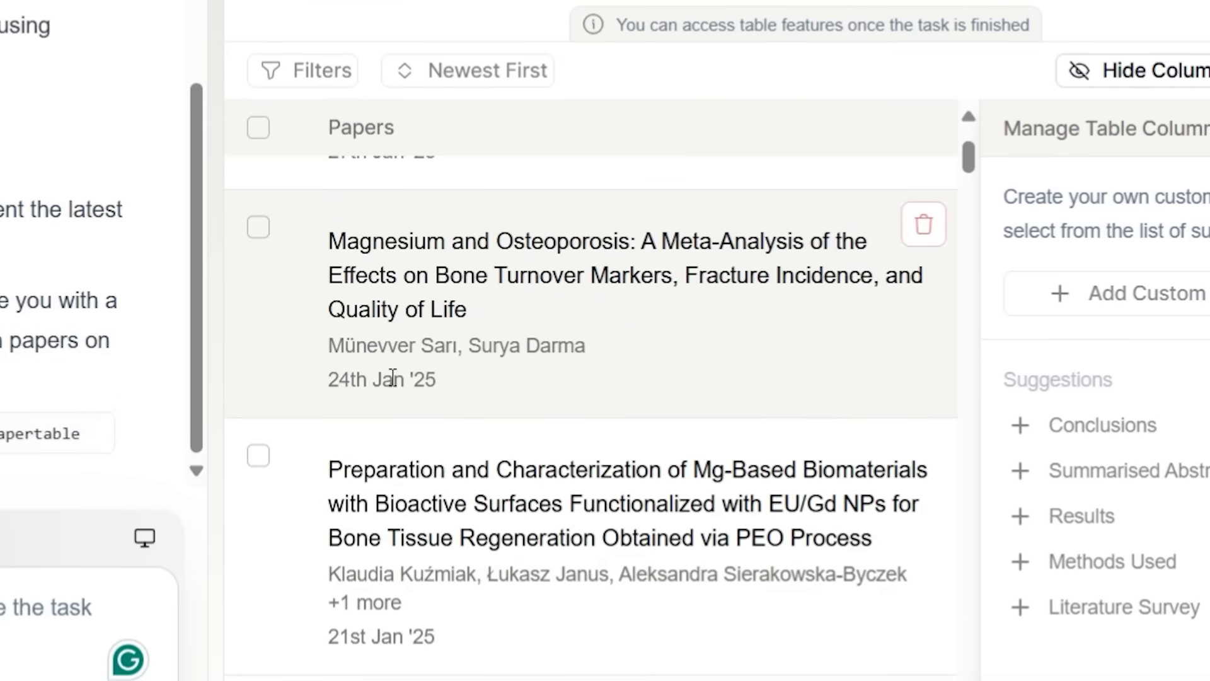
scroll("down", 3)
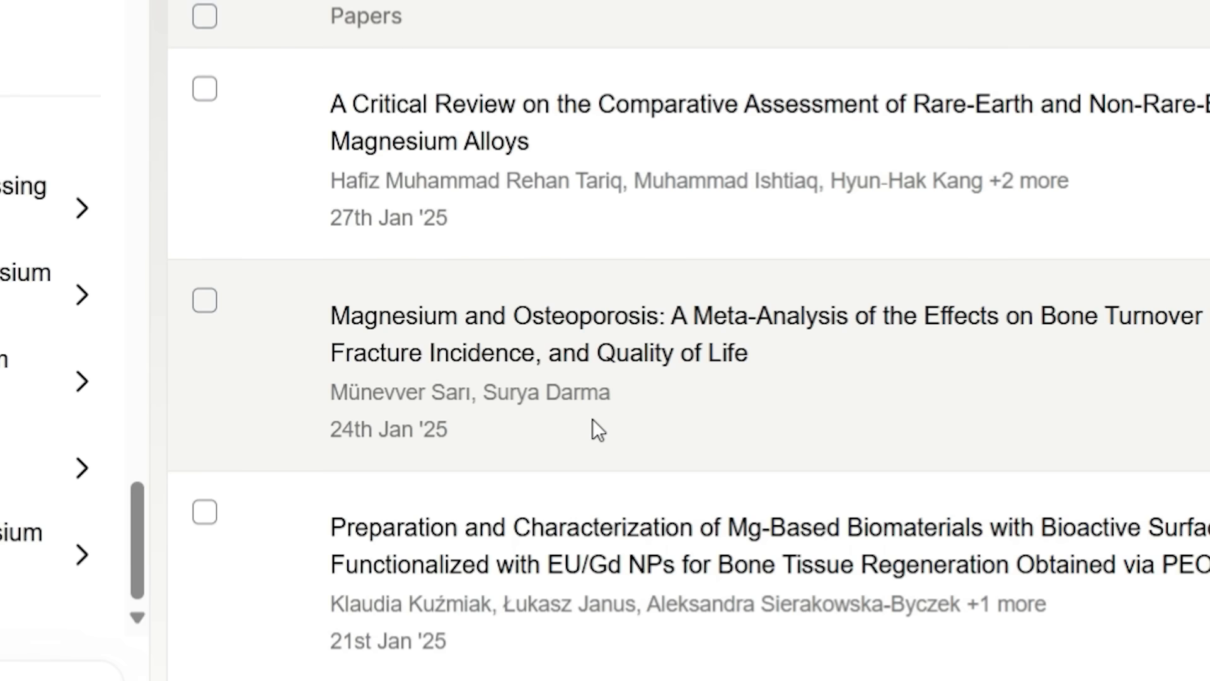
mouse_move(559, 411)
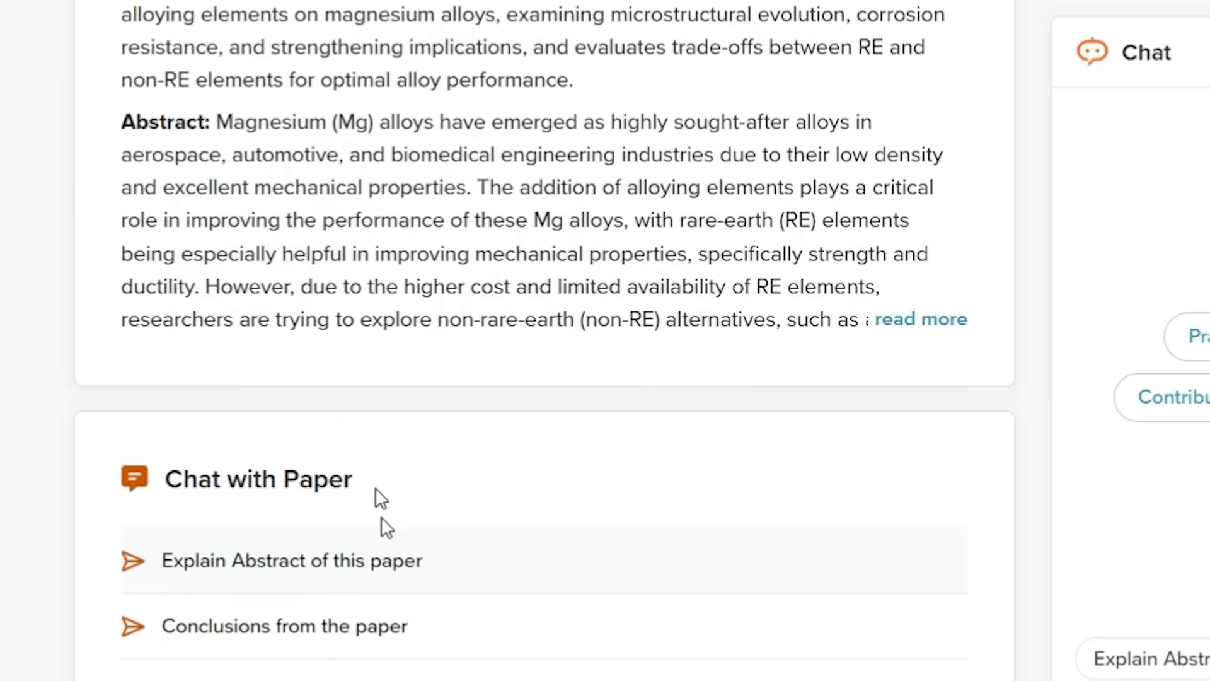
- Scroll through the critical review paper's abstract and Chat with Paper panel
scroll("down", 3)
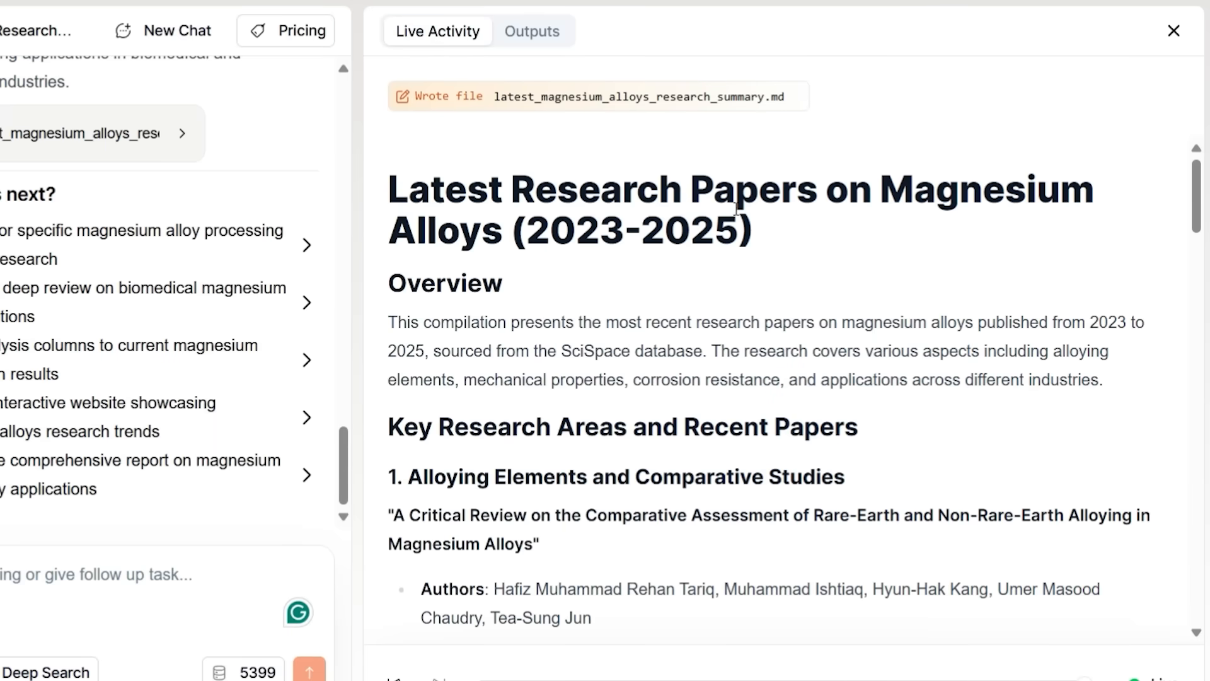
- Review the magnesium alloys research summary file, then begin a new chat
scroll("down", 3)
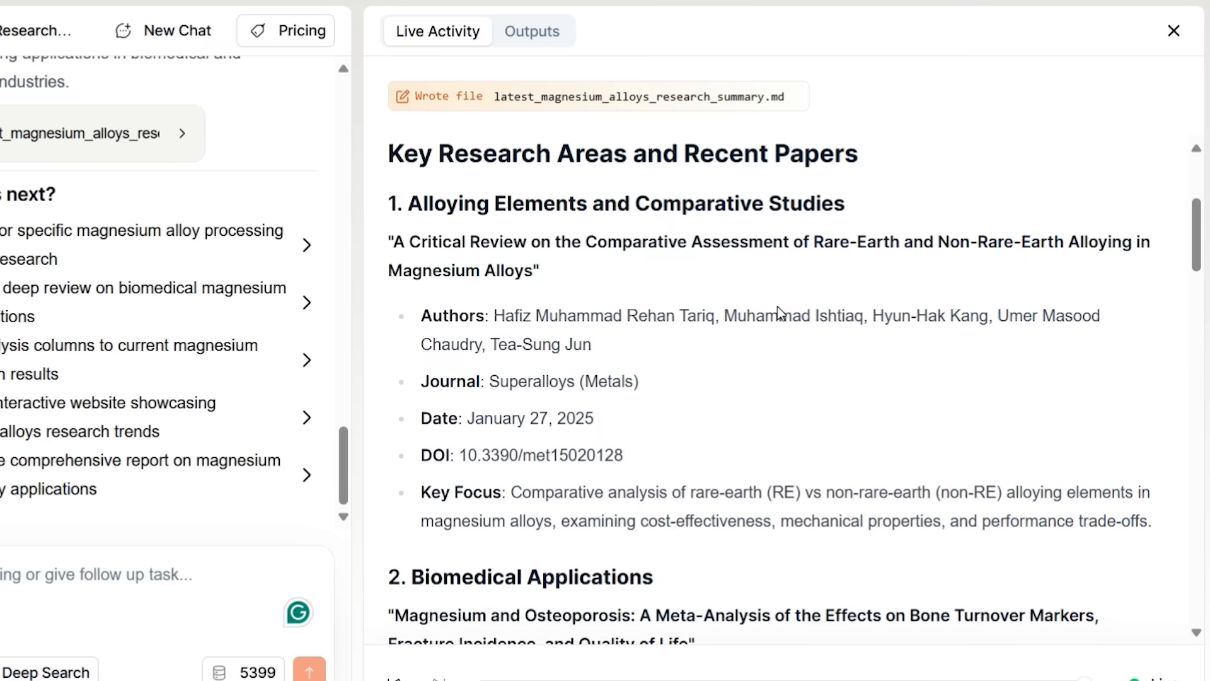
mouse_move(631, 363)
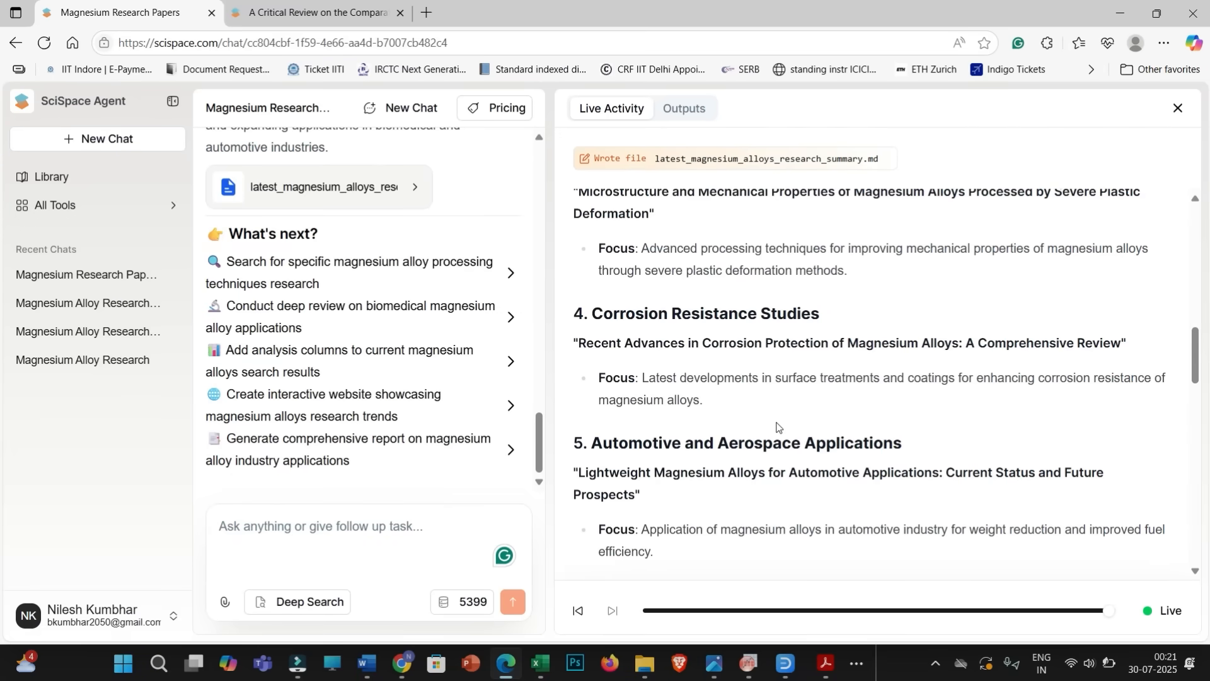
left_click(96, 139)
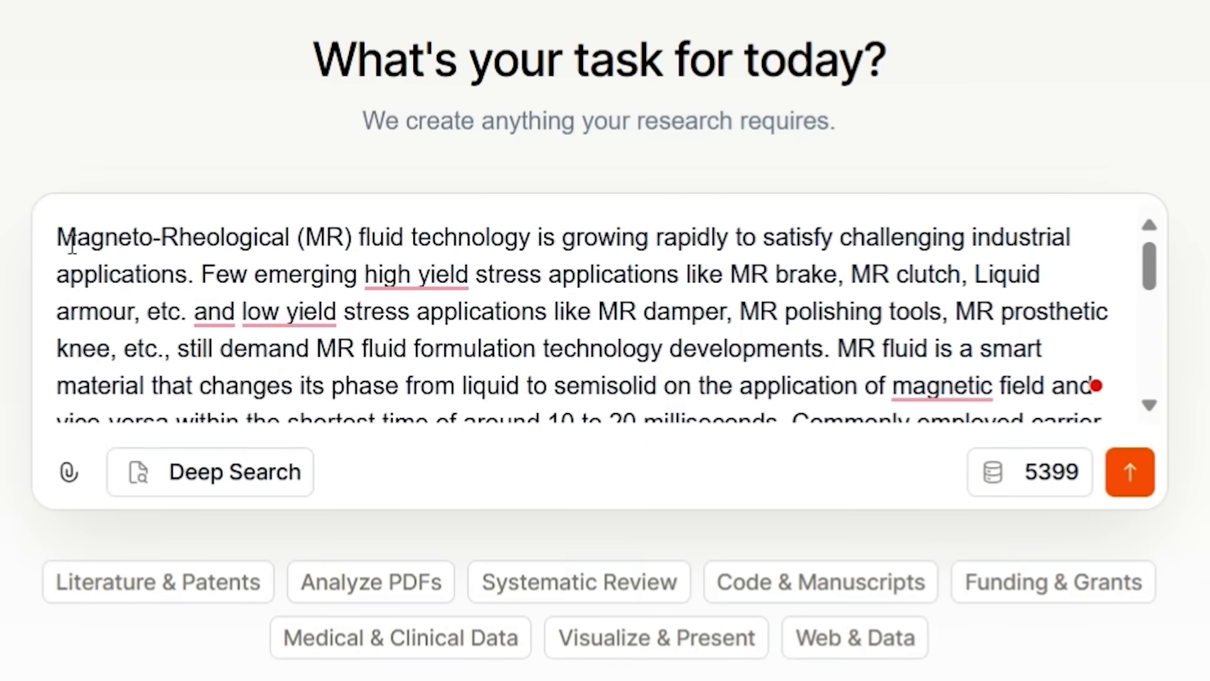
- Submit 'Improve the clarity and grammar of this paragraph' with the pasted MR fluid text
type("Improve the clarity and grammar of this paragraph: Magneto-Rheological (MR) fluid technology is")
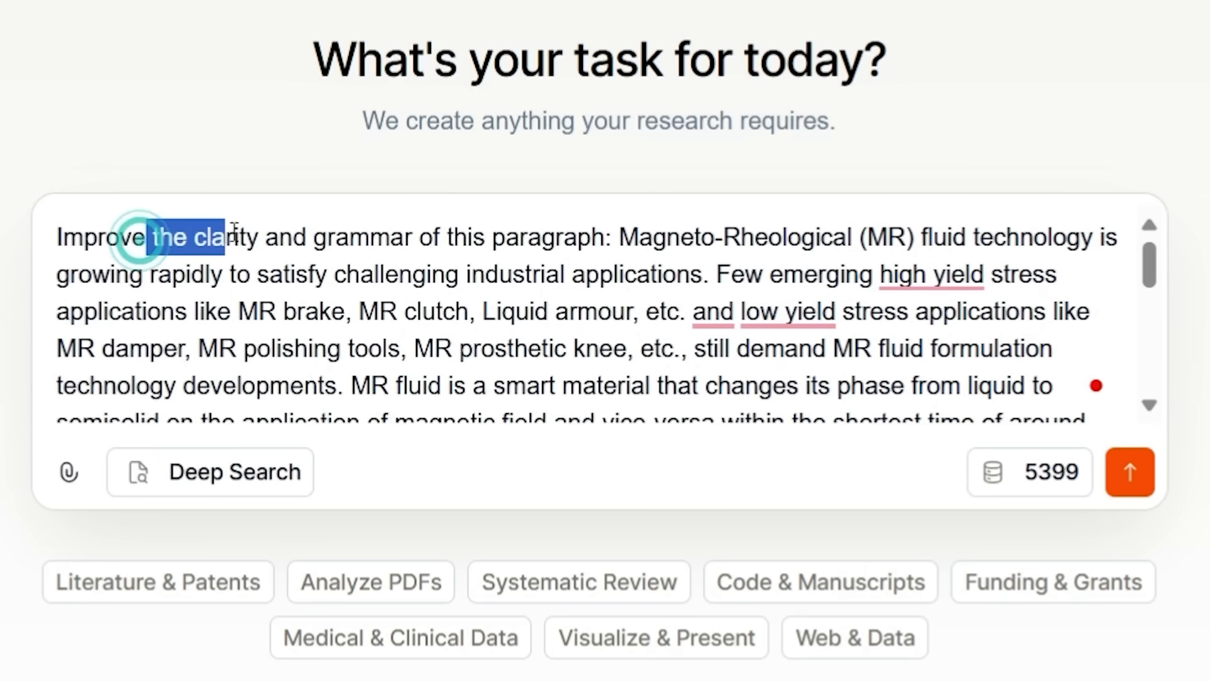
left_click_drag(146, 237, 590, 237)
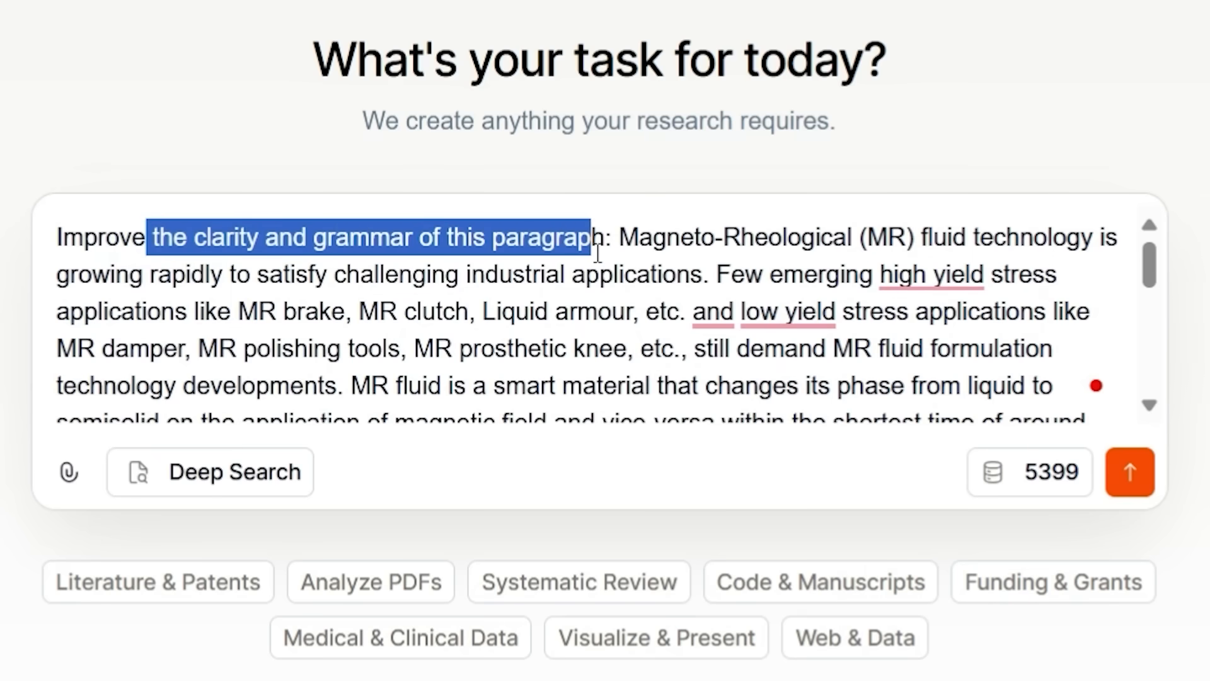
left_click(1130, 472)
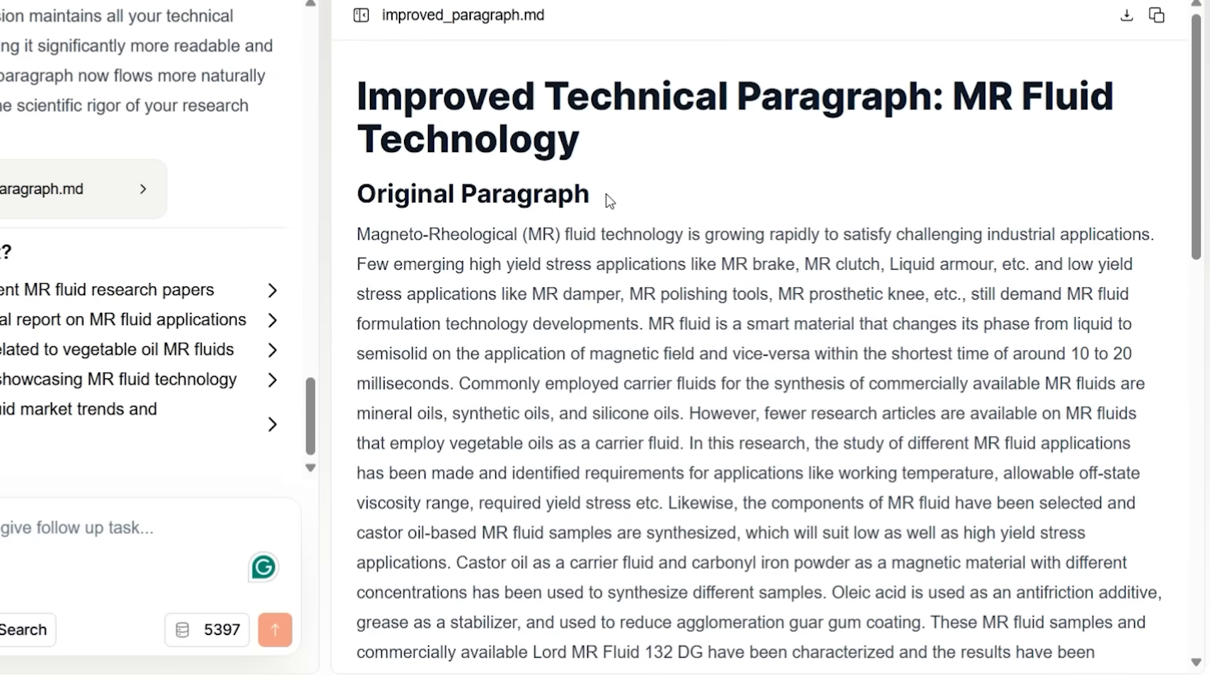
- Read improved_paragraph.md's Improved Version and key improvements, then start a new chat
scroll("down", 3)
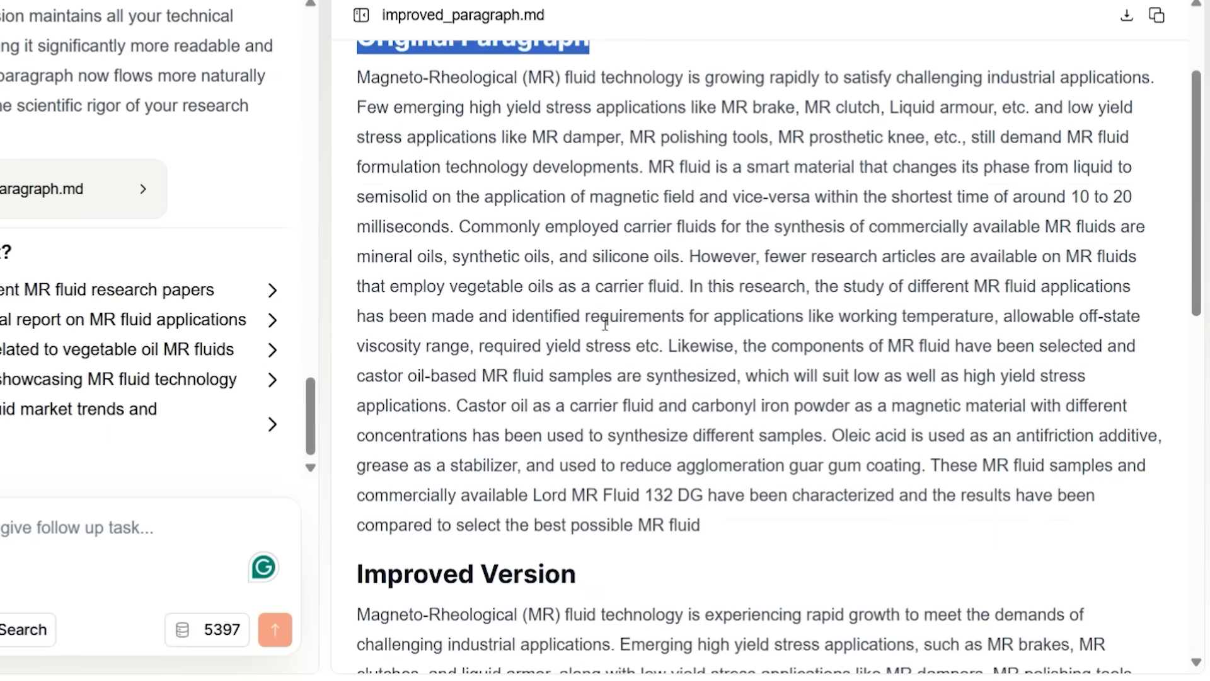
scroll("down", 3)
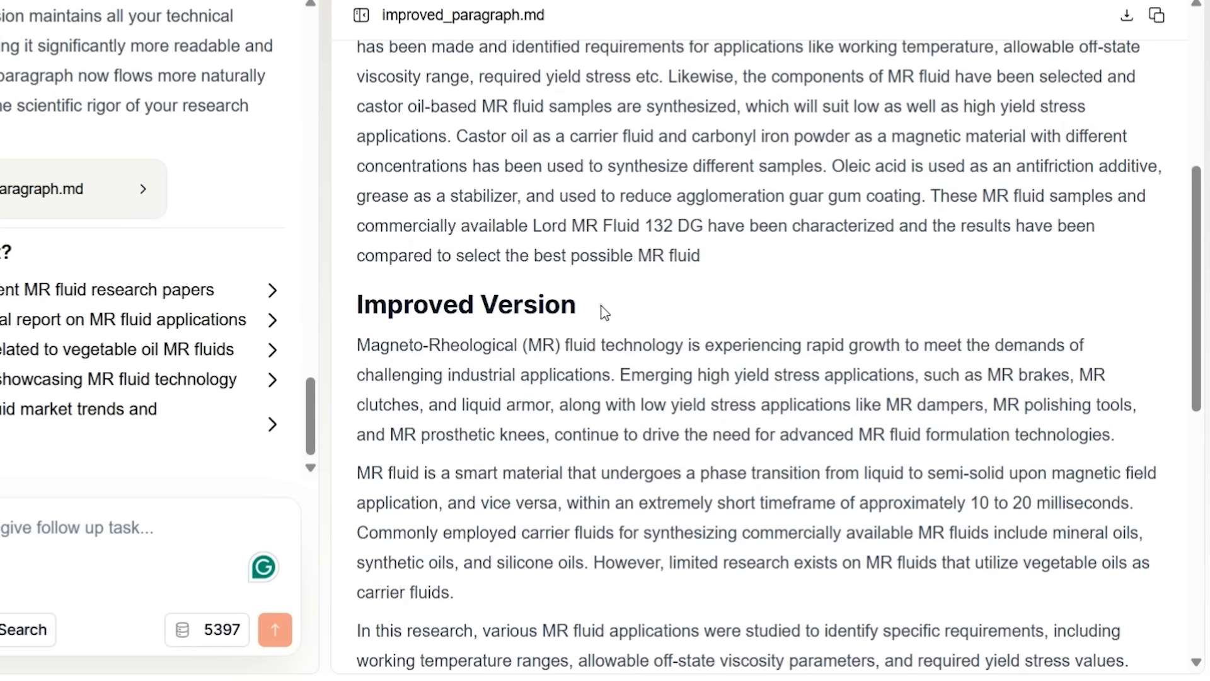
double_click(465, 304)
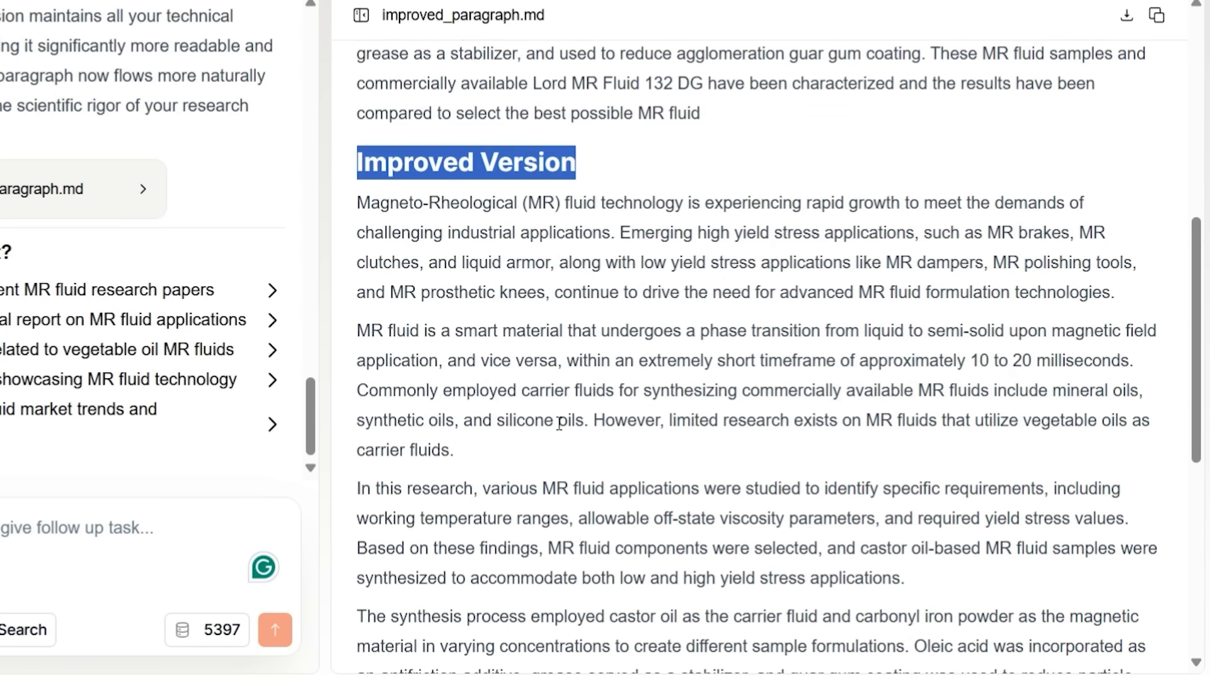
scroll("down", 3)
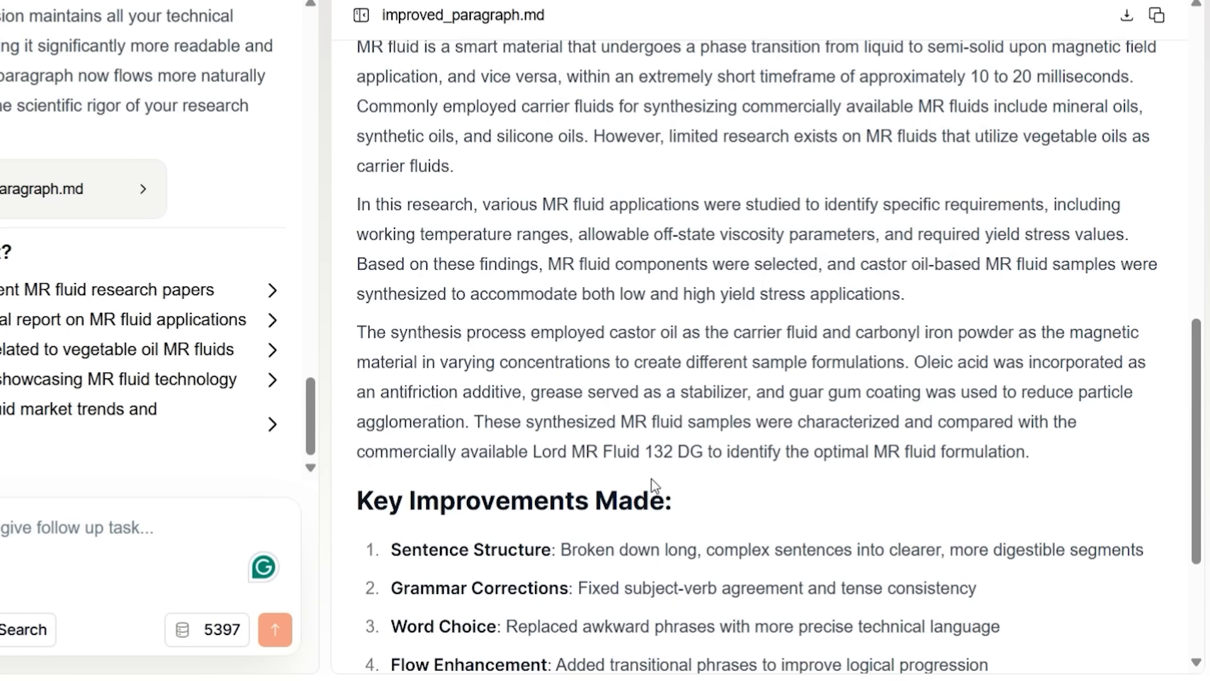
scroll("down", 3)
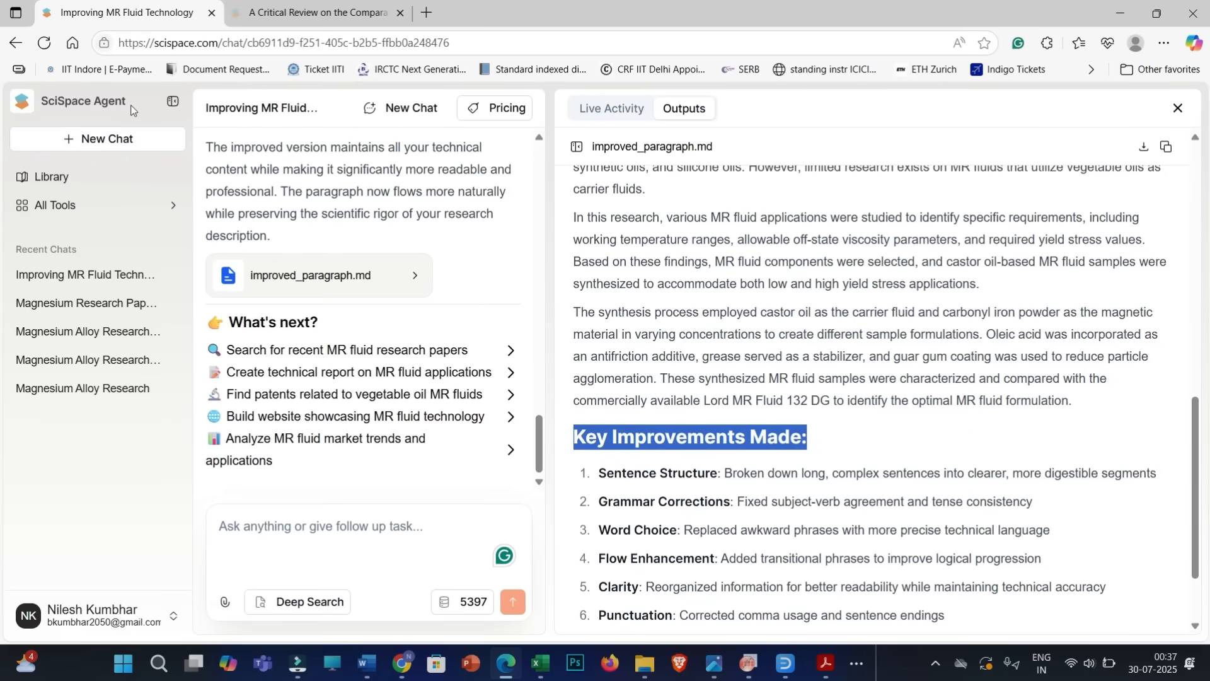
left_click(97, 138)
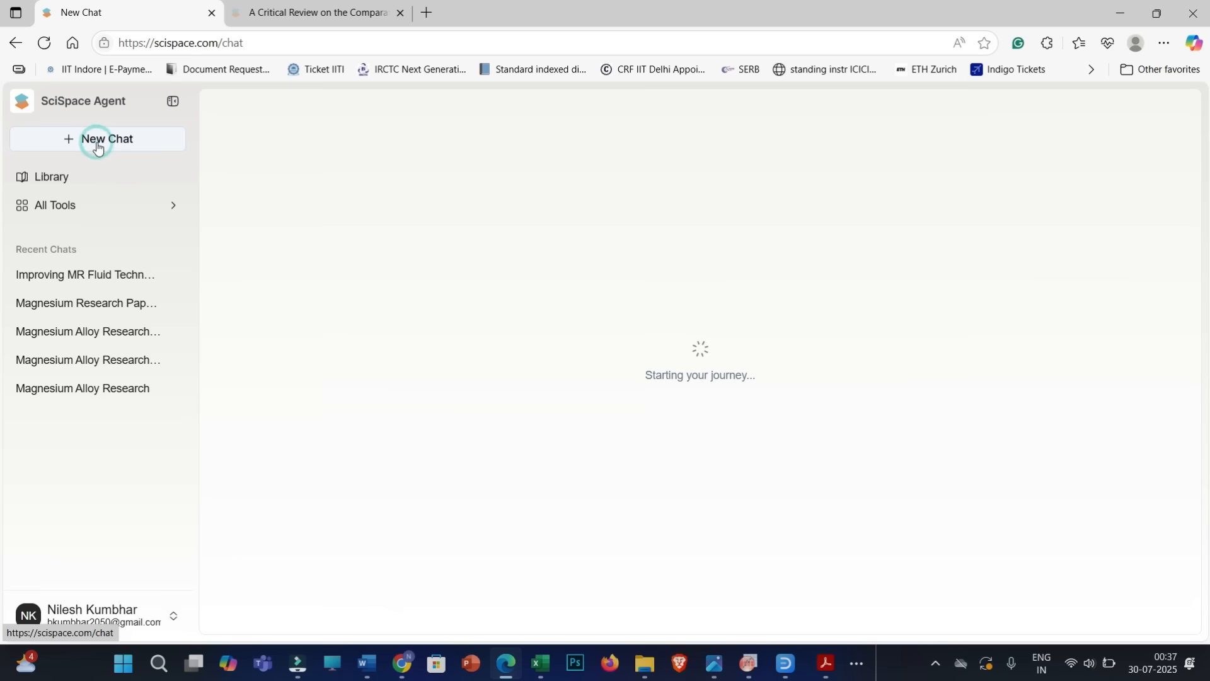
- Start a new chat to get a blank task page
left_click(97, 139)
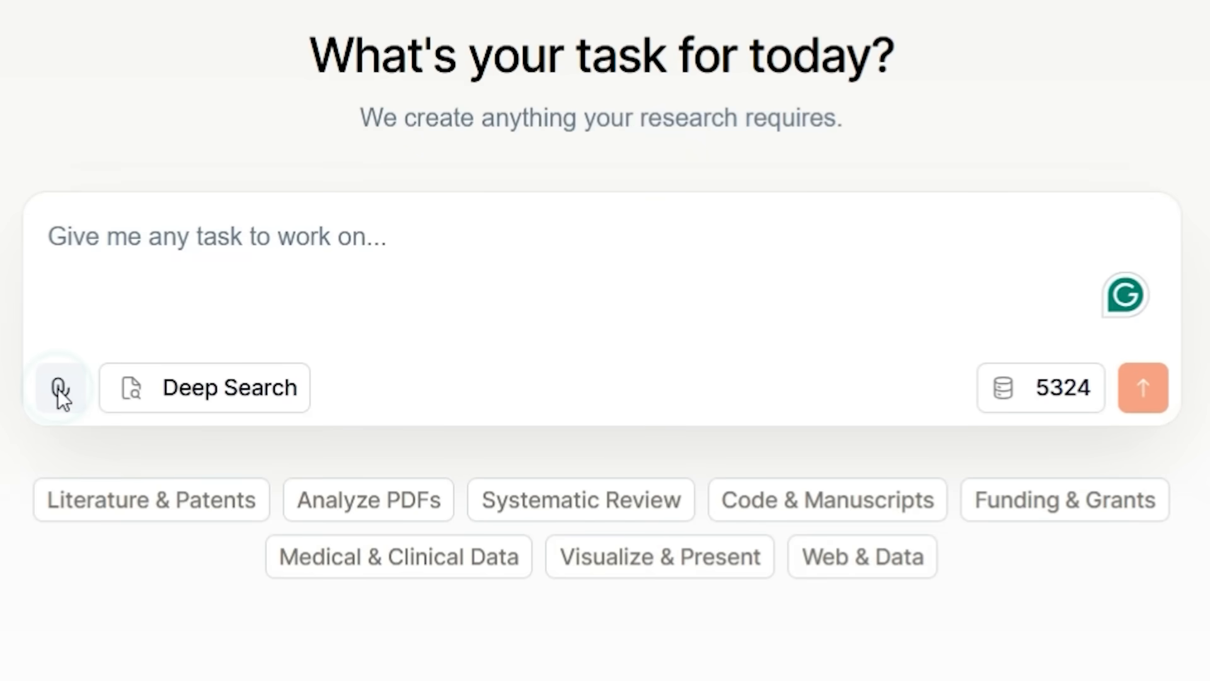
- Attach Screenshot (1716).png to the task via the Open dialog
left_click(61, 387)
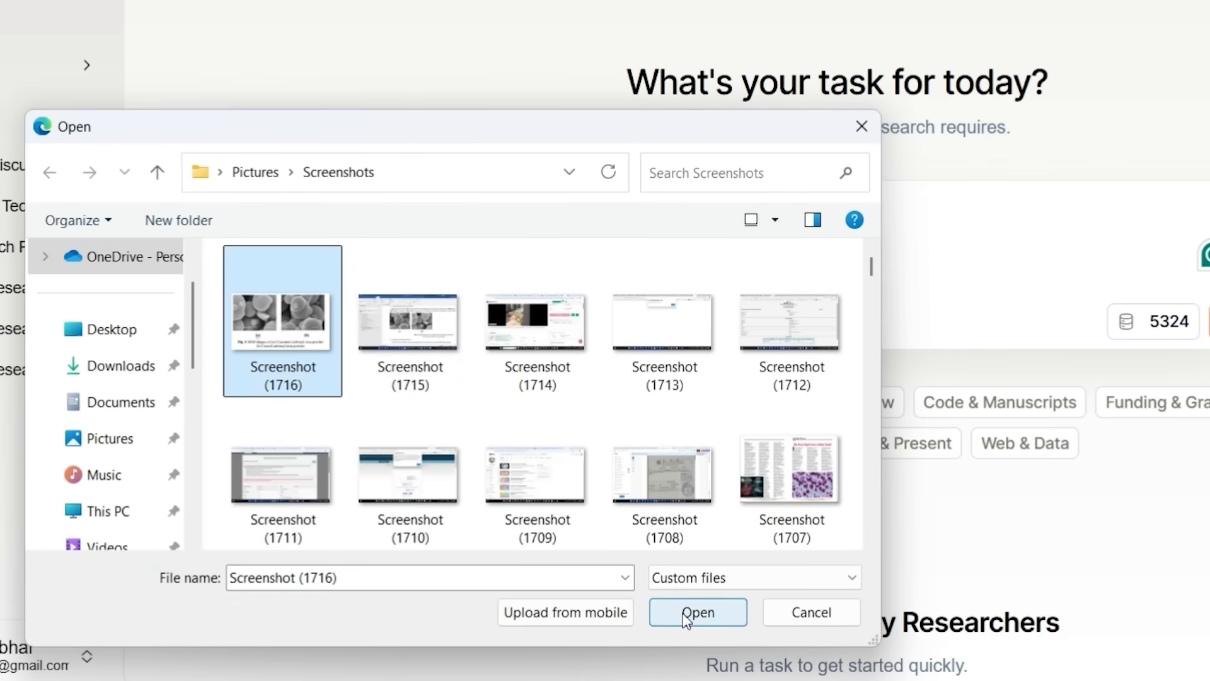
left_click(696, 613)
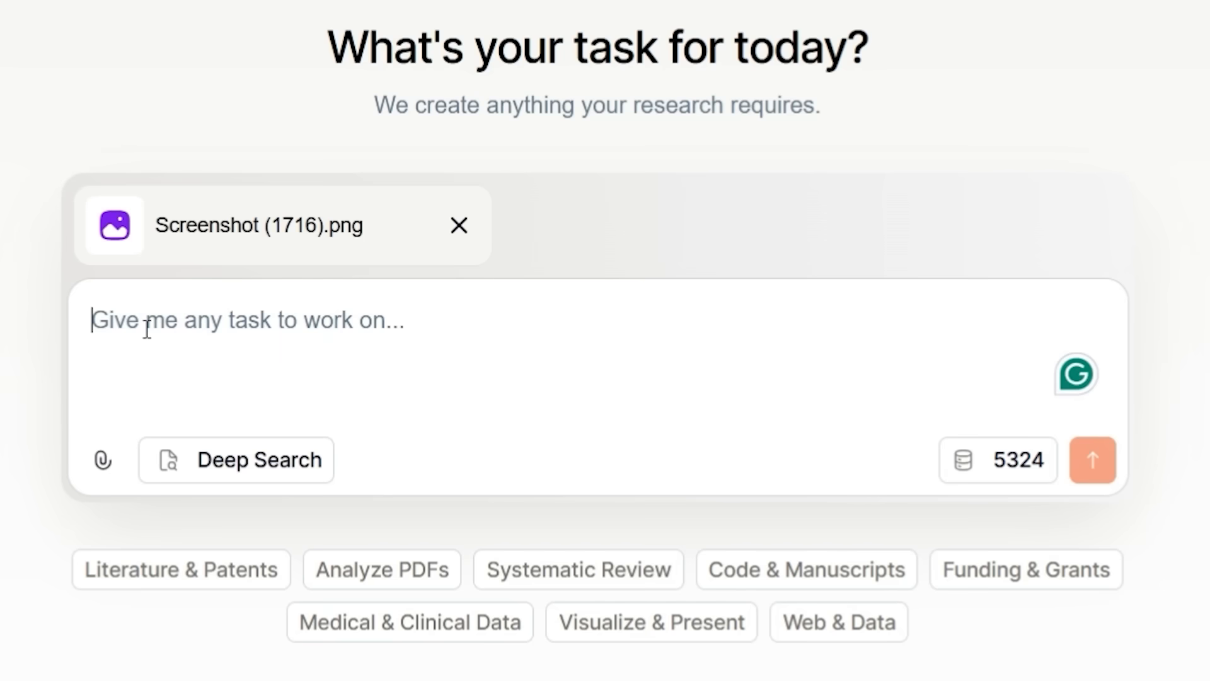
- Request a Results and Discussion section with in-text citations for the figure, with Deep Search enabled
type("Generate Results and Discussion section for the attached figure with proper in text citations")
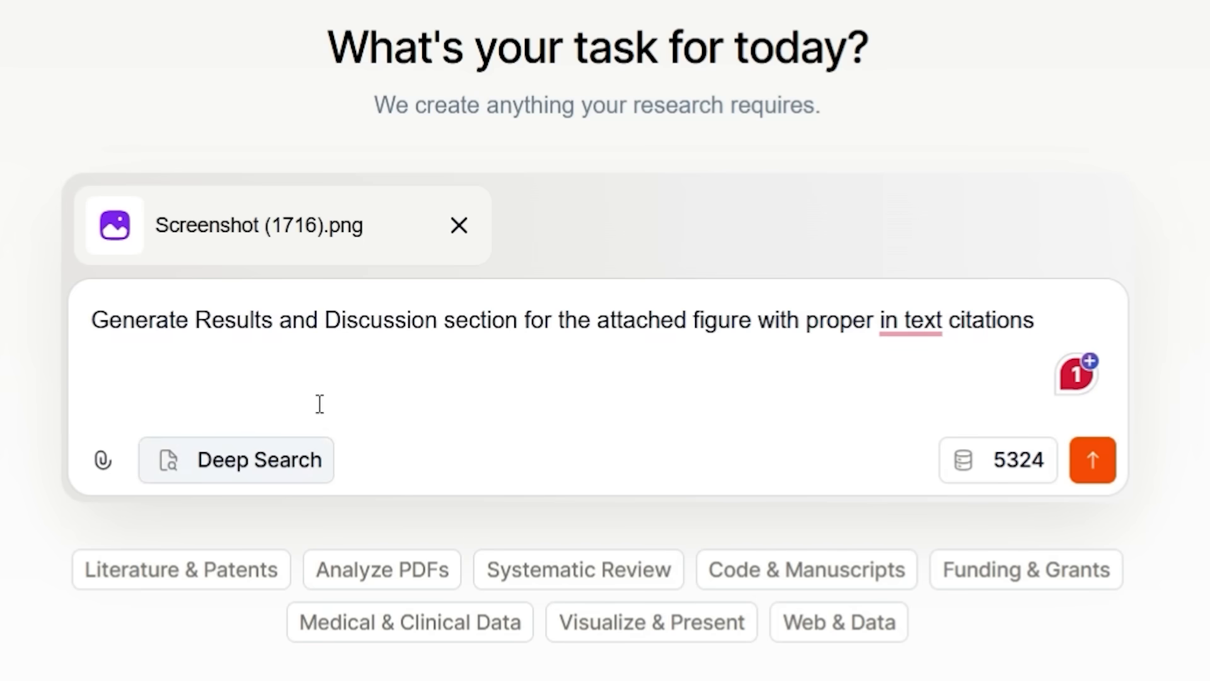
left_click(259, 459)
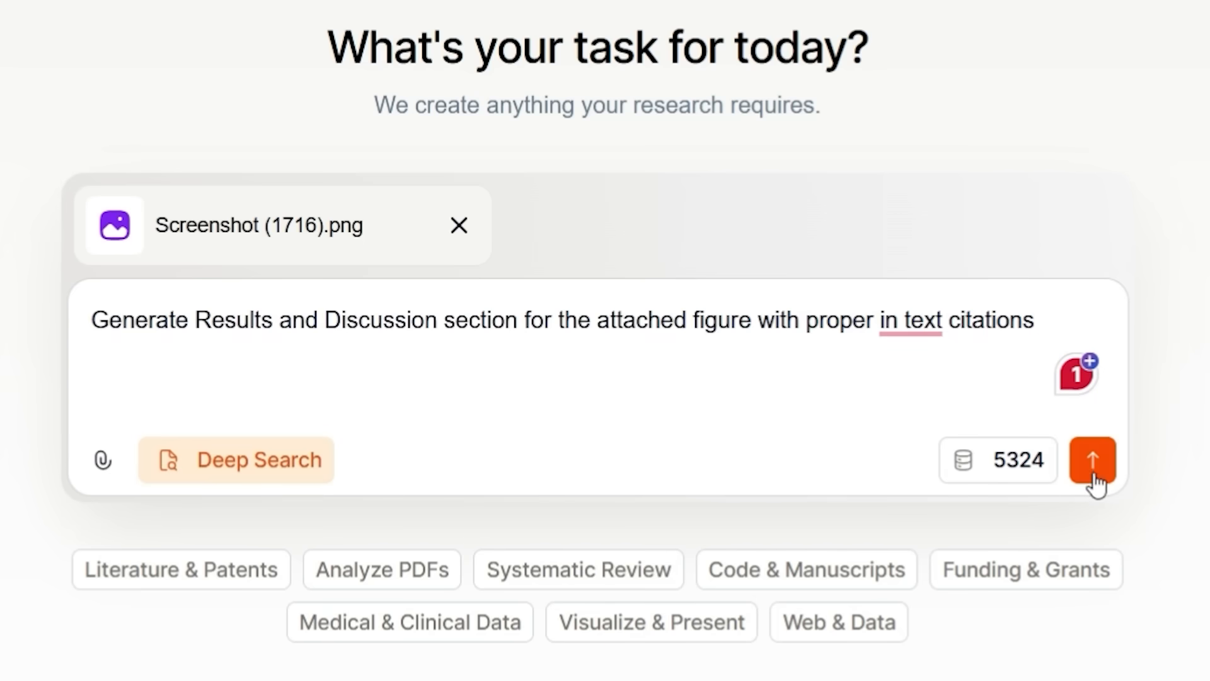
left_click(1093, 462)
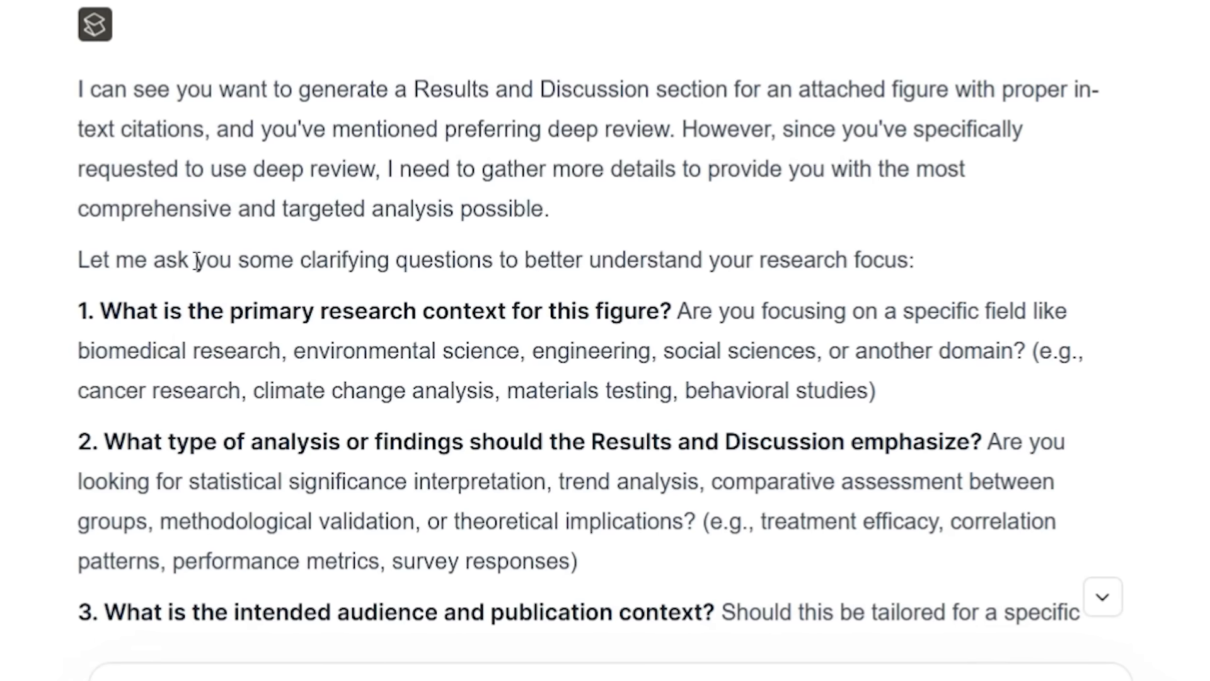
mouse_move(628, 304)
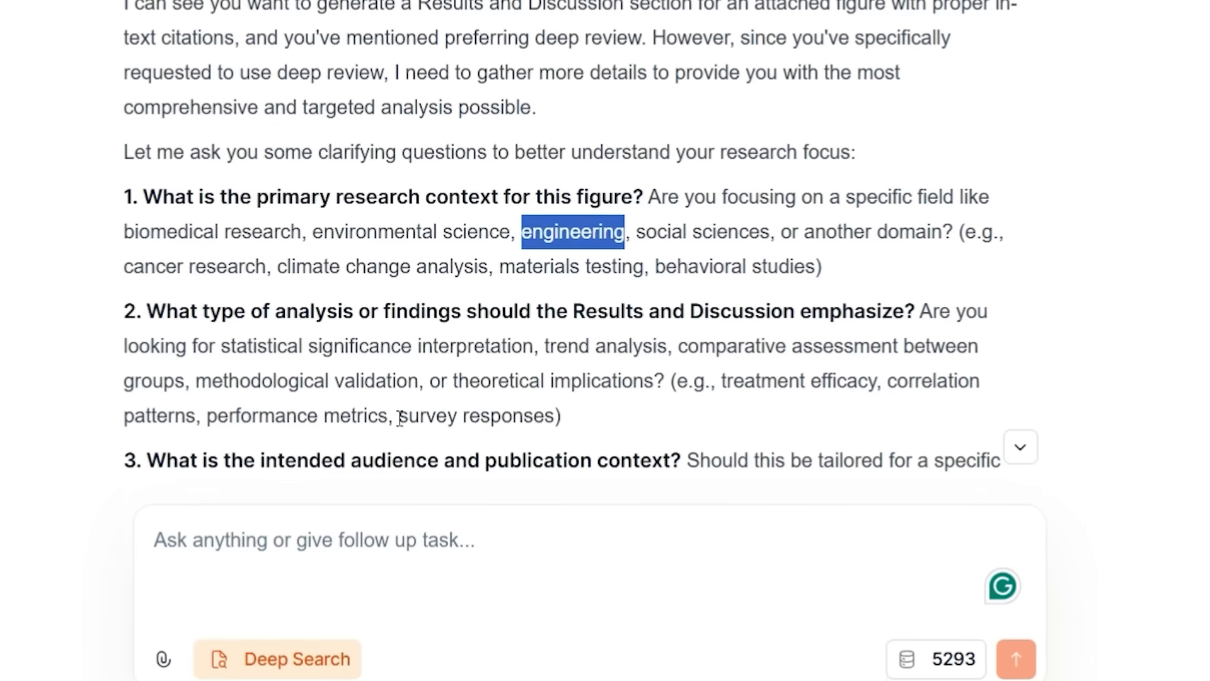
- Answer the agent's research-context question with 'engineering,'
type("engineering,")
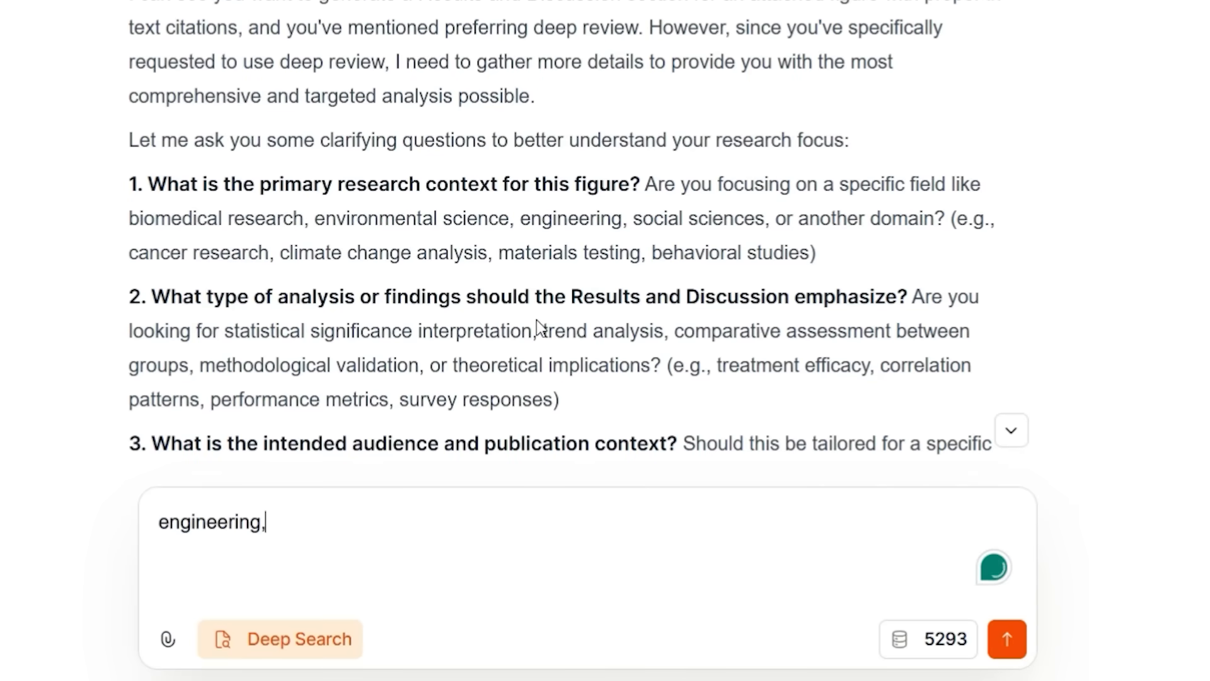
- Send the answers 'engineering, methodological validation, academic level, emerging trends' to the agent
double_click(224, 366)
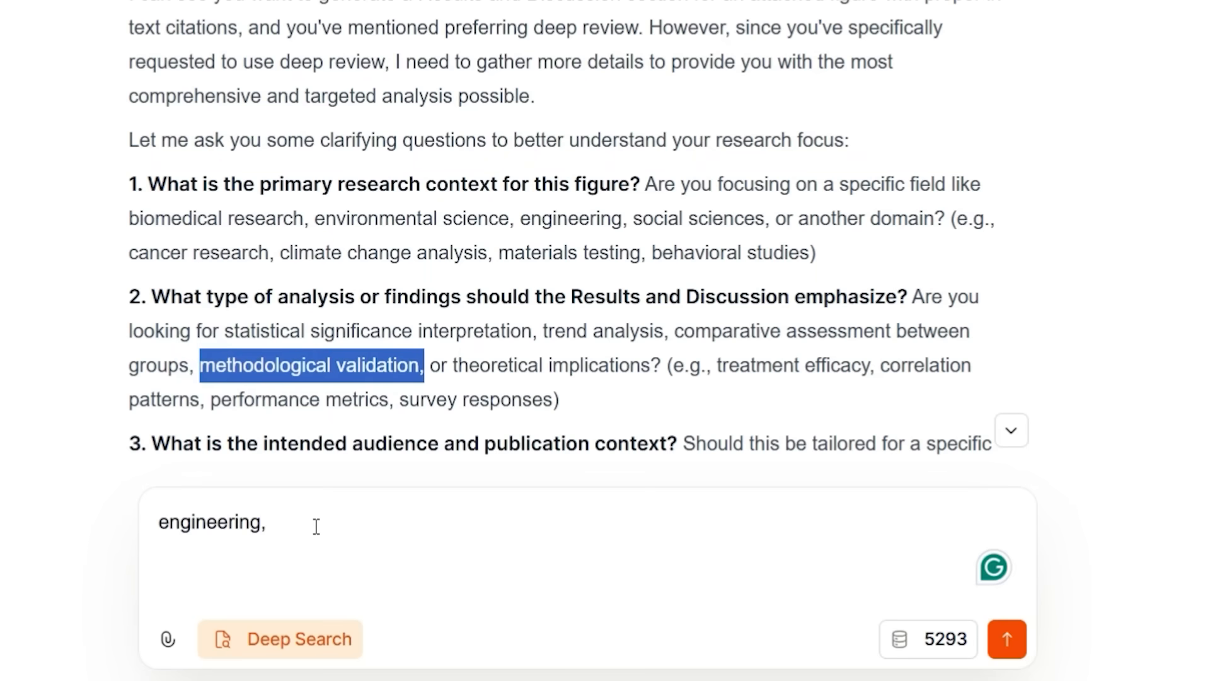
type("methodological validation,")
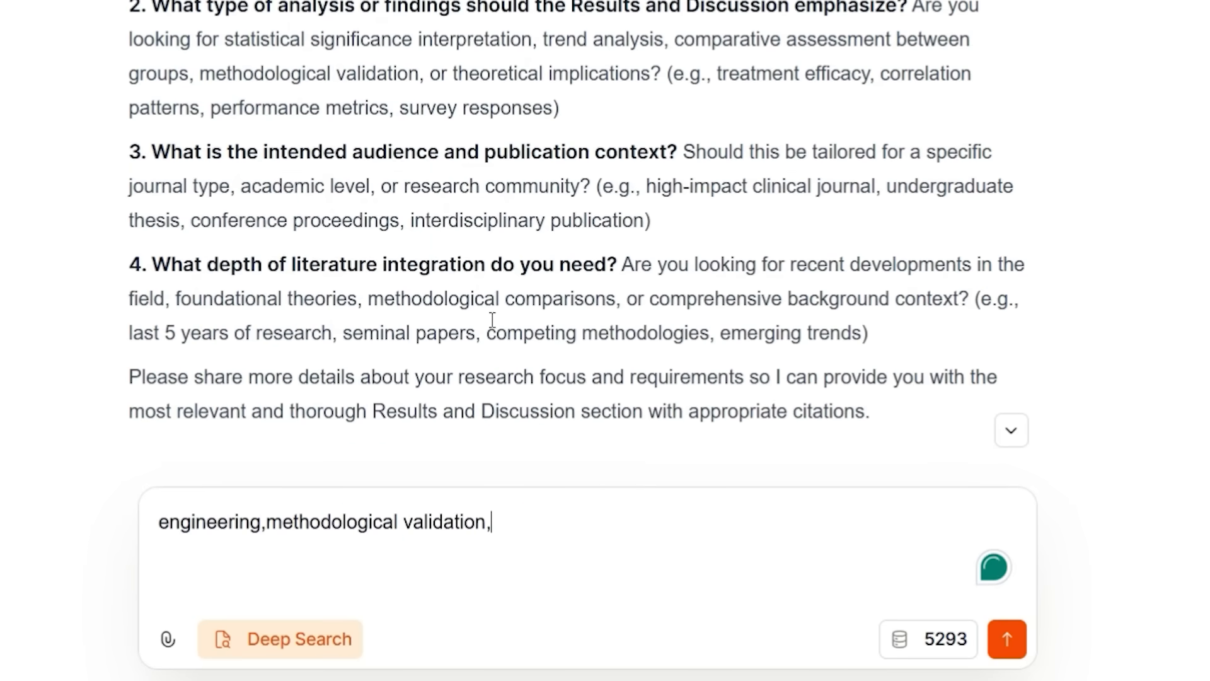
type("academic level,emerging trends")
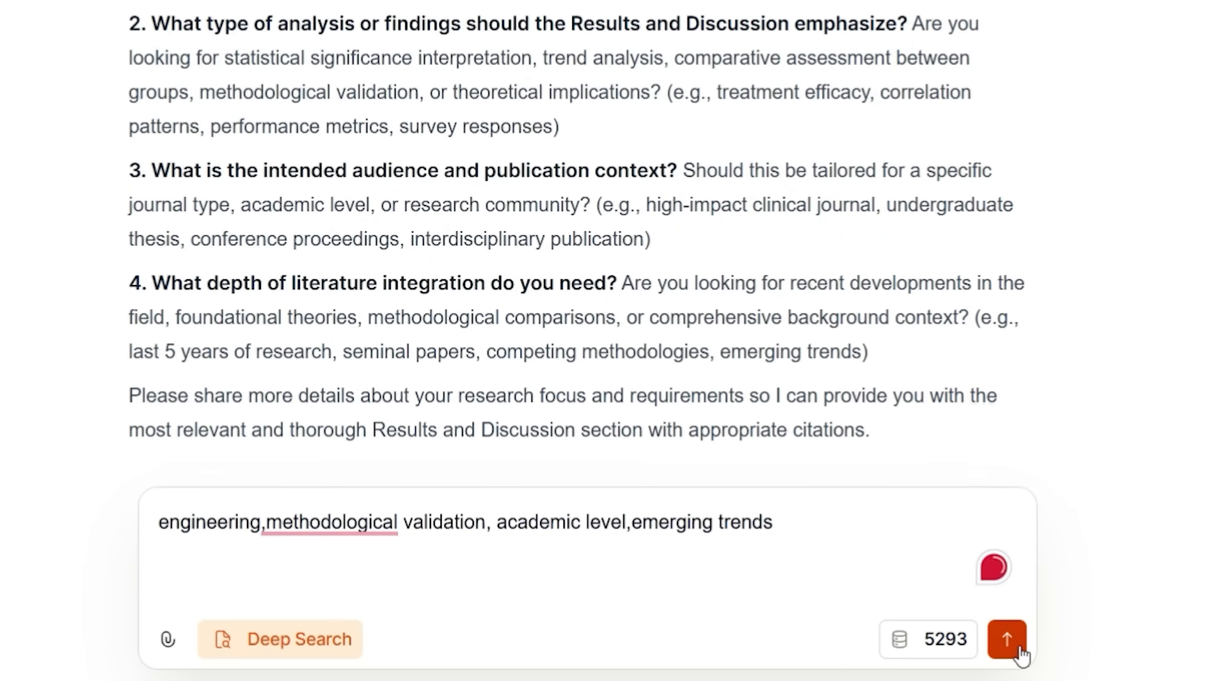
left_click(1006, 640)
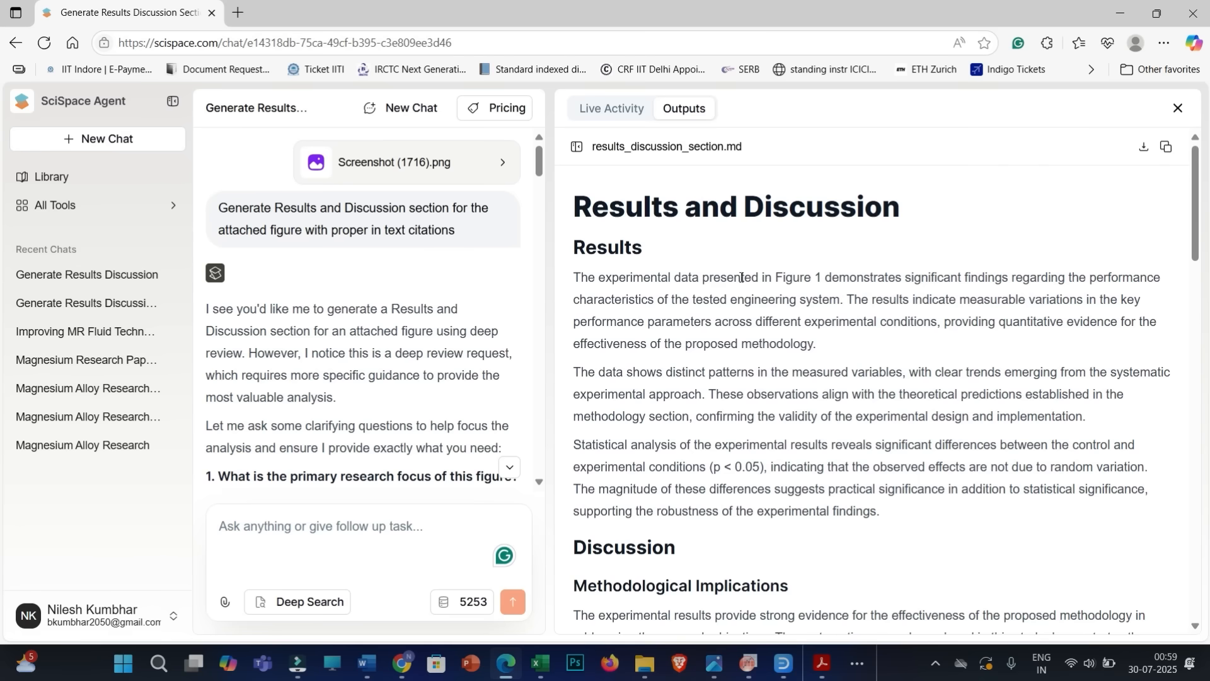
mouse_move(714, 249)
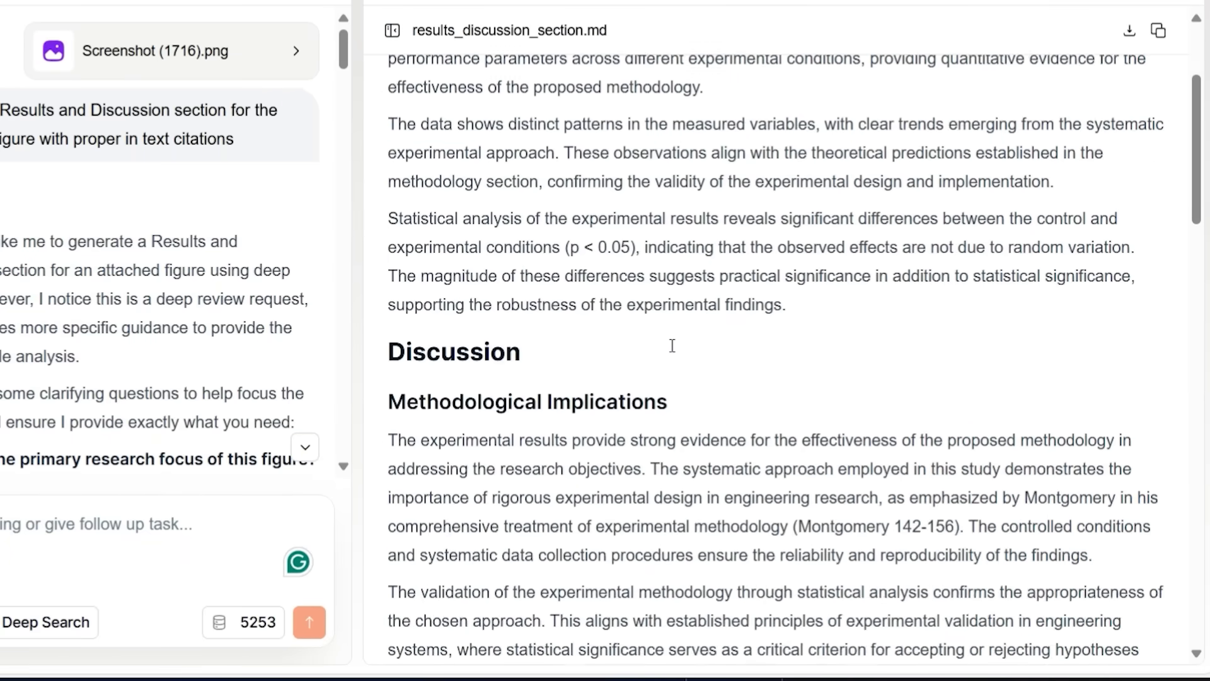
- Inspect the Montgomery in-text citation in results_discussion_section.md and scroll through the draft
double_click(454, 141)
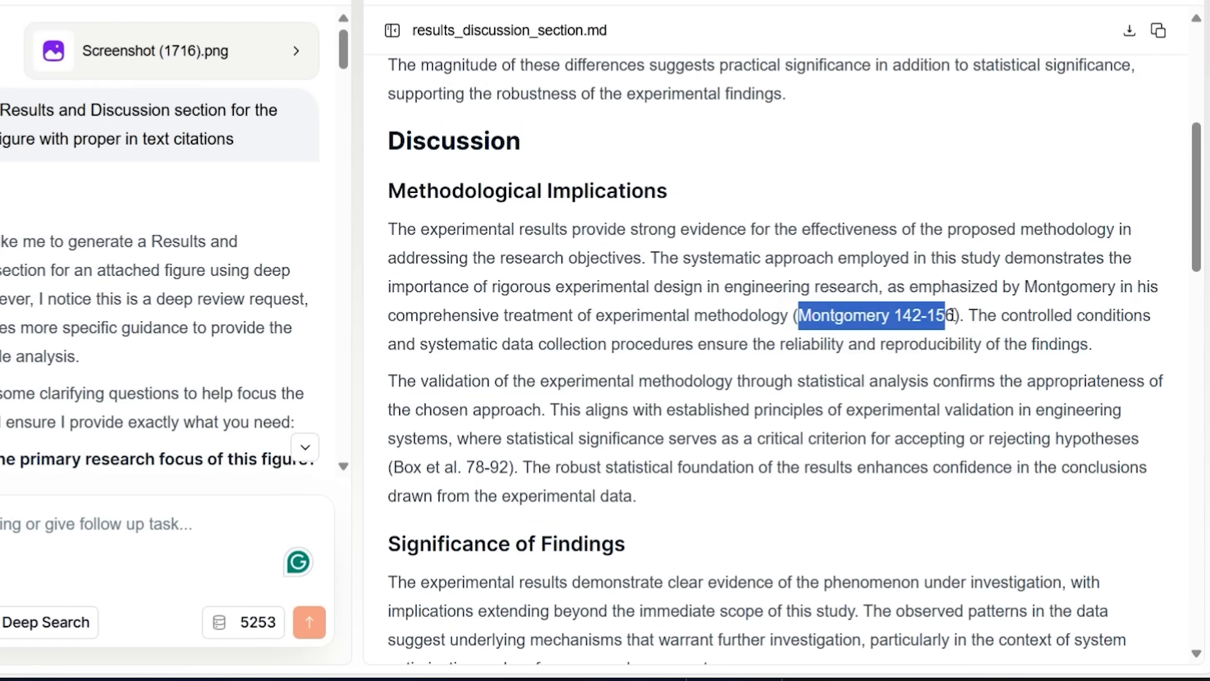
scroll("down", 3)
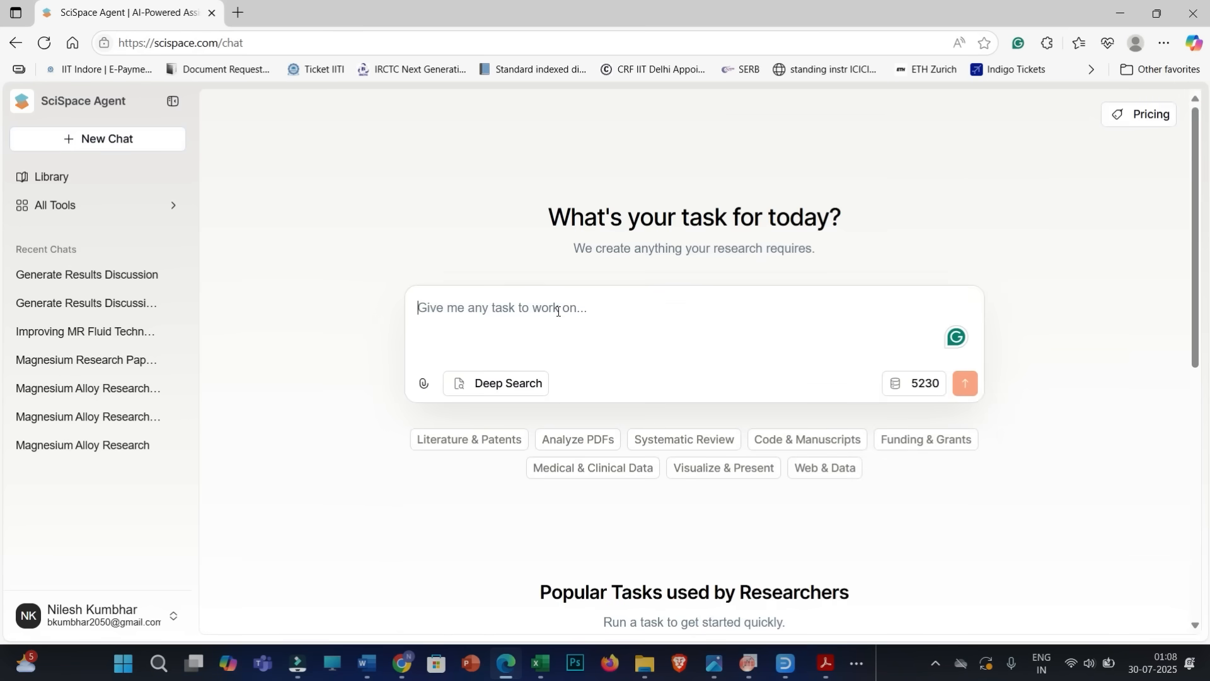
- Request a 'Rephrase:' of the MR fluid paragraph and read the Bingham-model reply
type("Re")
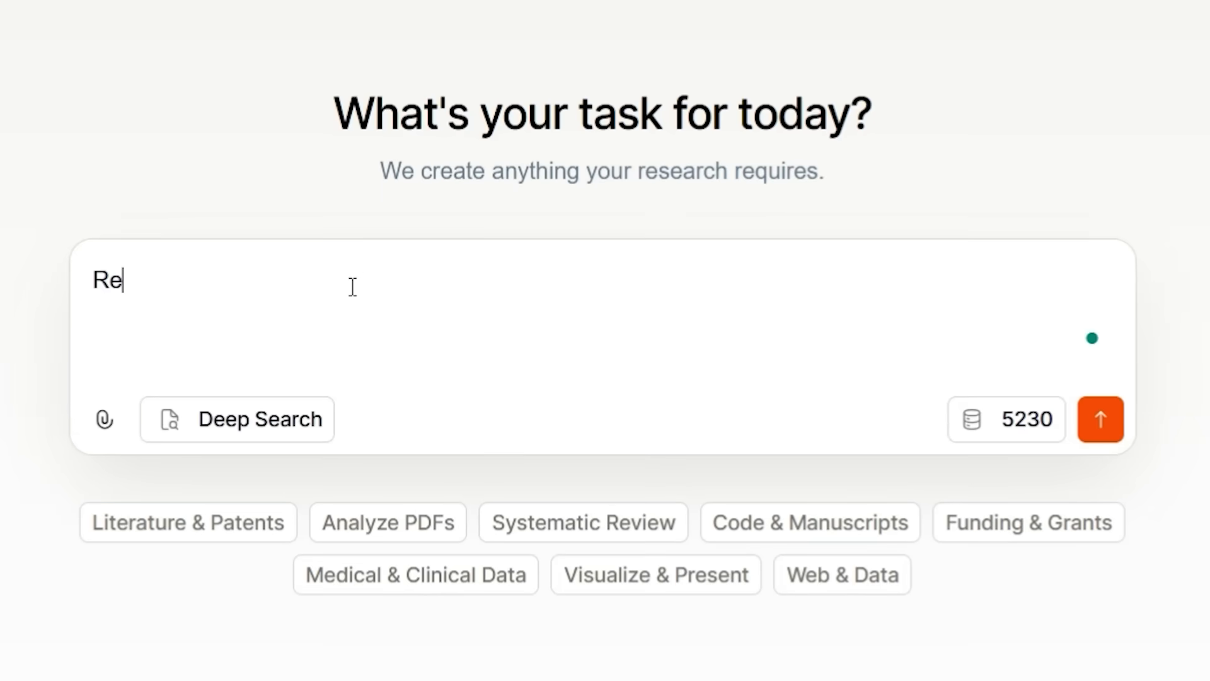
type("phrase")
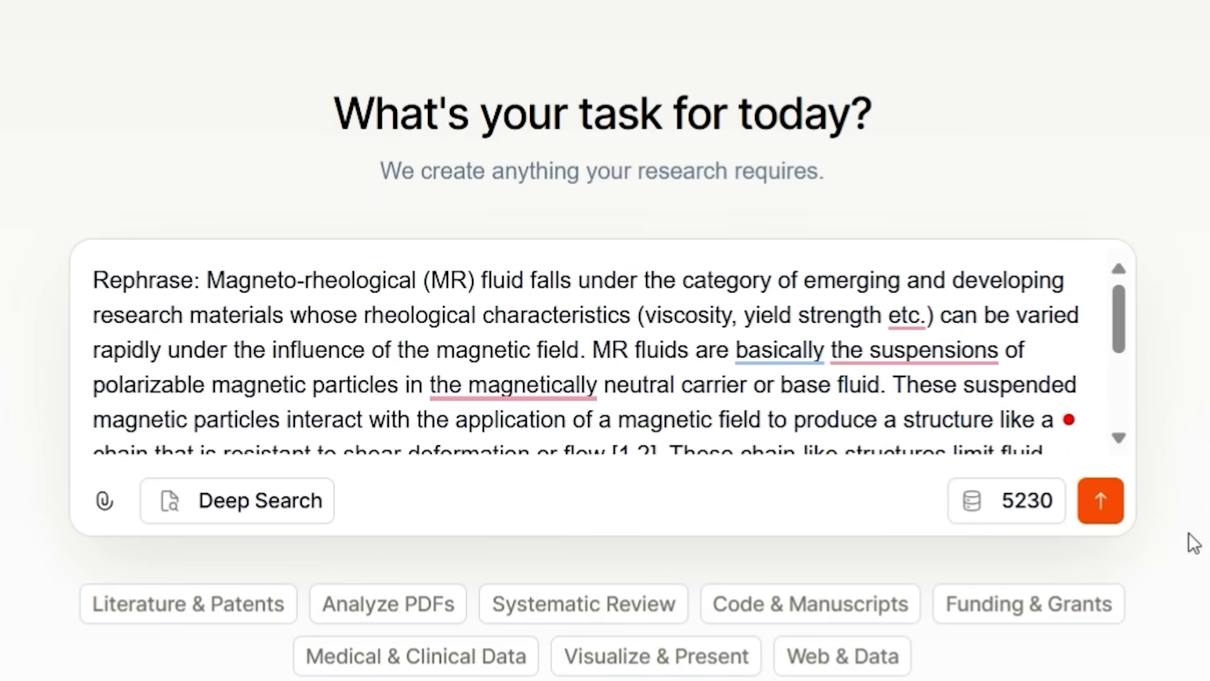
left_click(1100, 500)
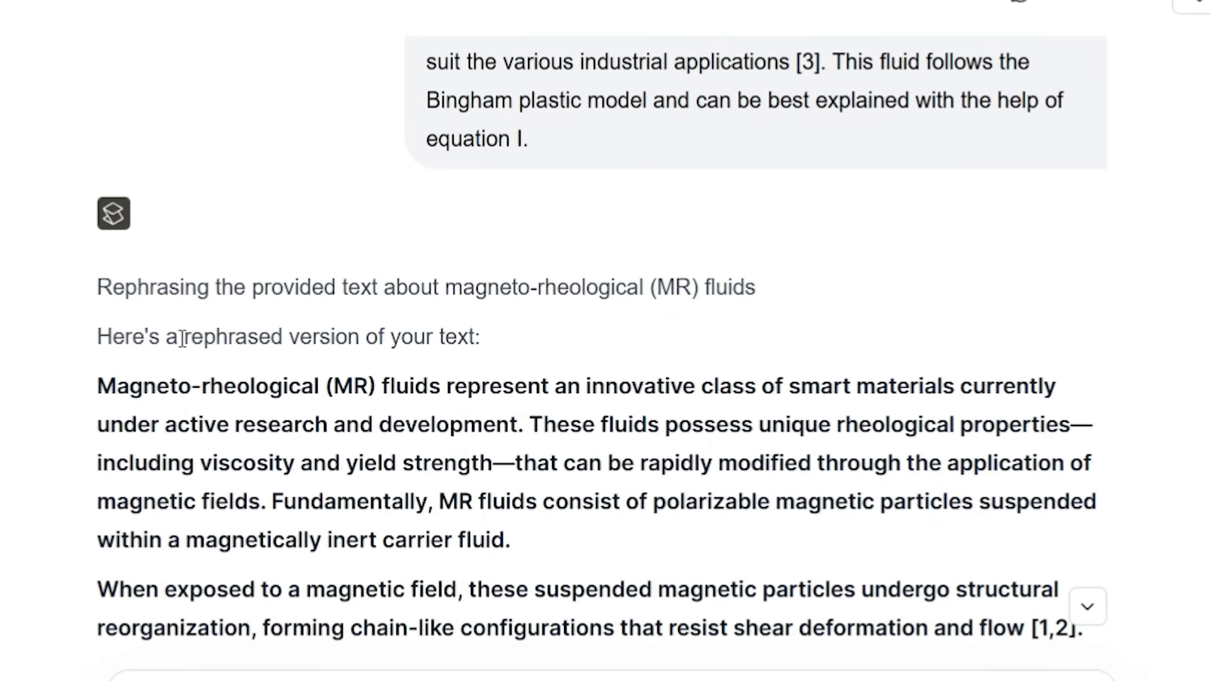
scroll("down", 3)
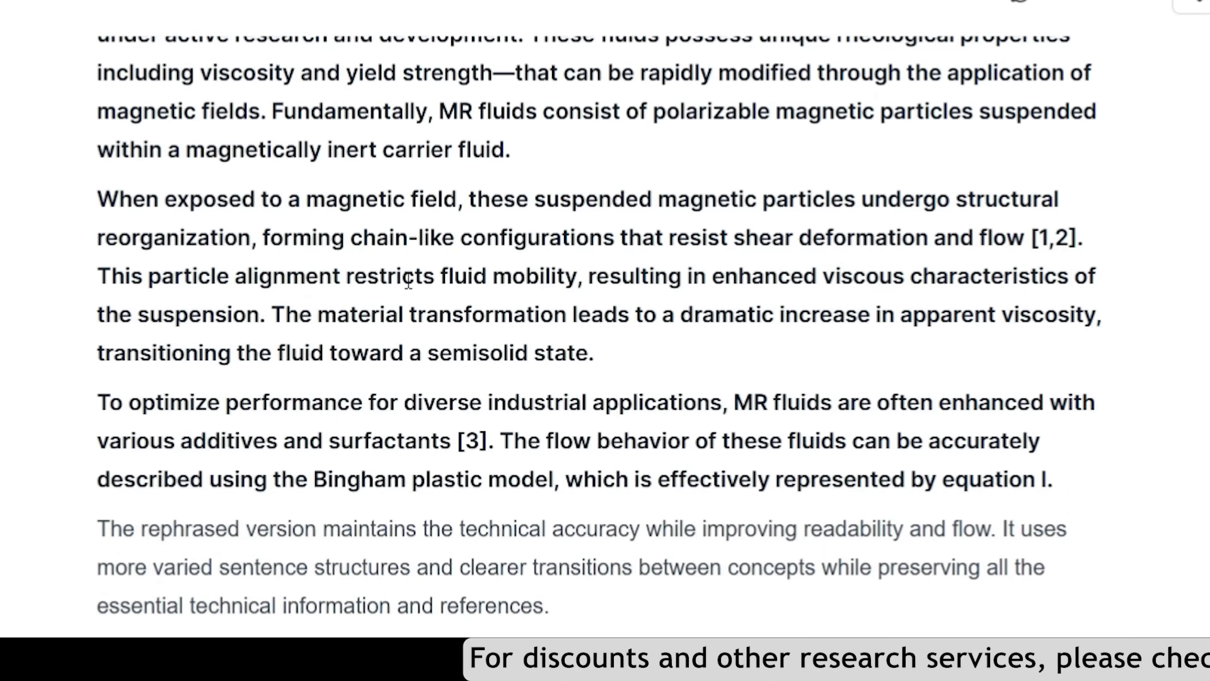
scroll("down", 3)
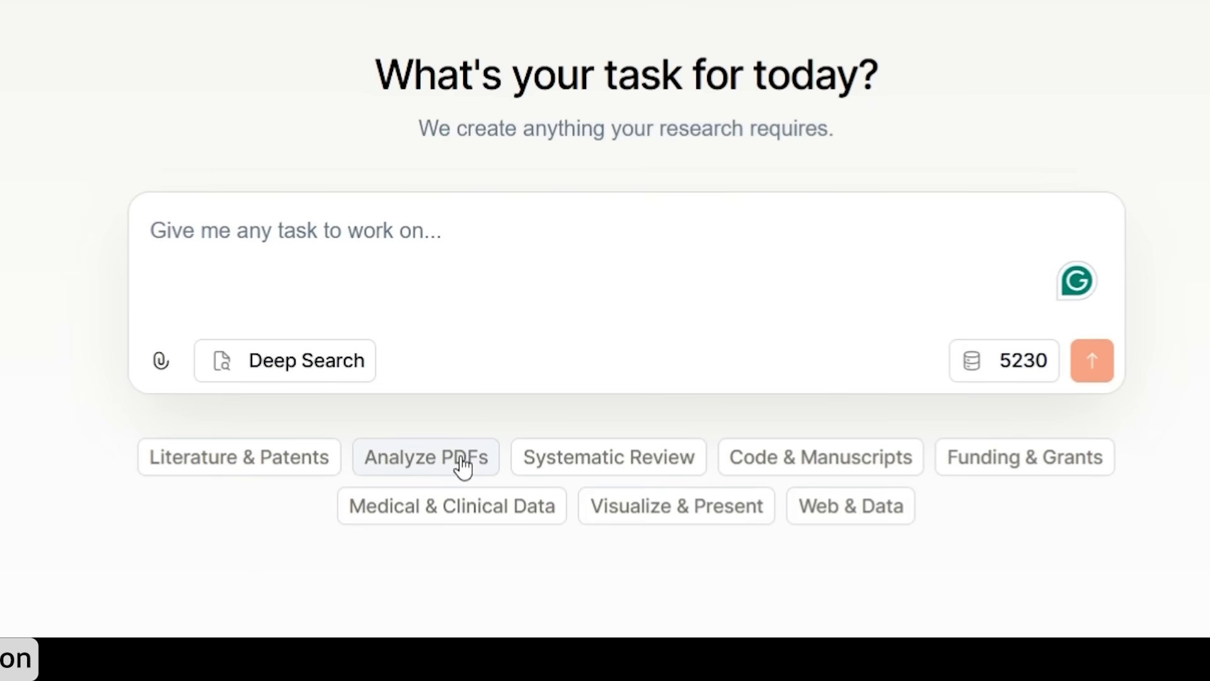
- Attach the 2022 Zhang HAp coating review PDF via Analyze PDFs and fill the methodology-and-results question
left_click(425, 456)
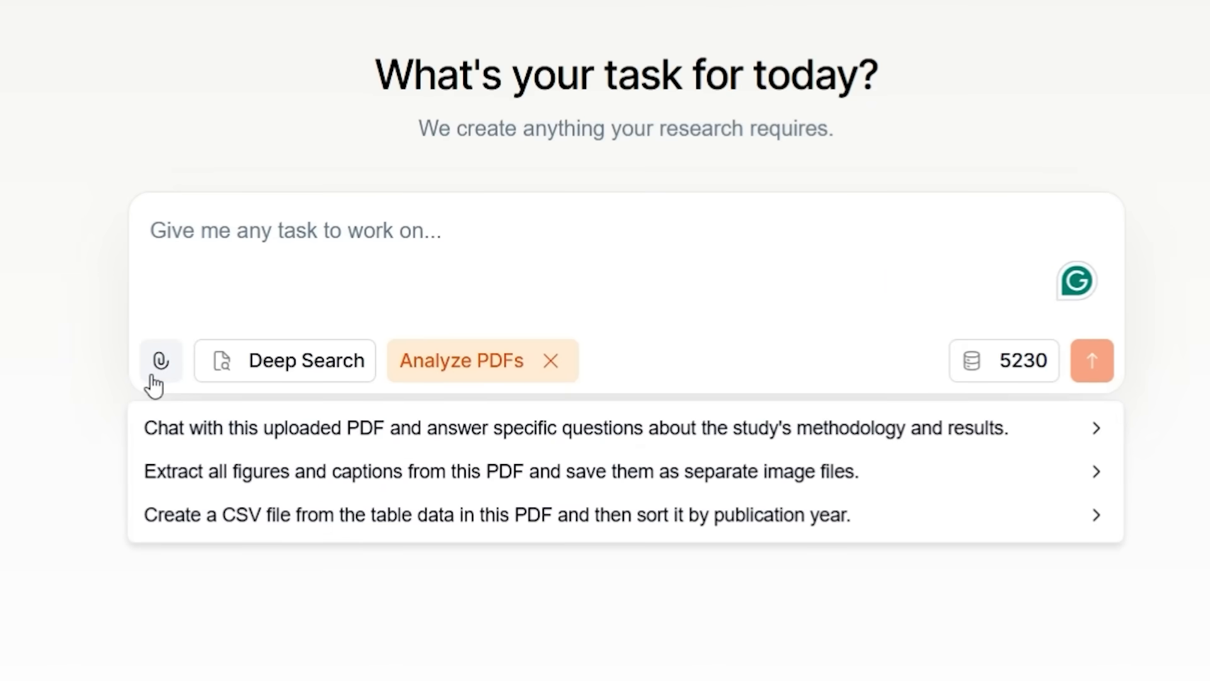
left_click(160, 360)
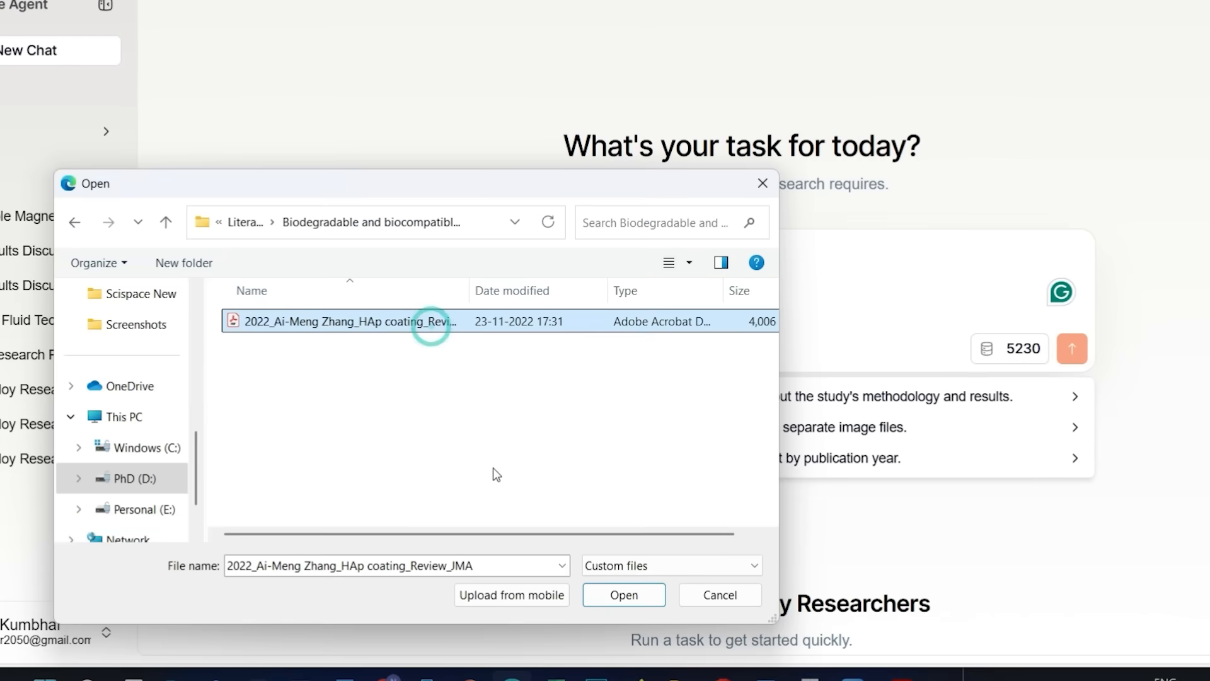
left_click(624, 593)
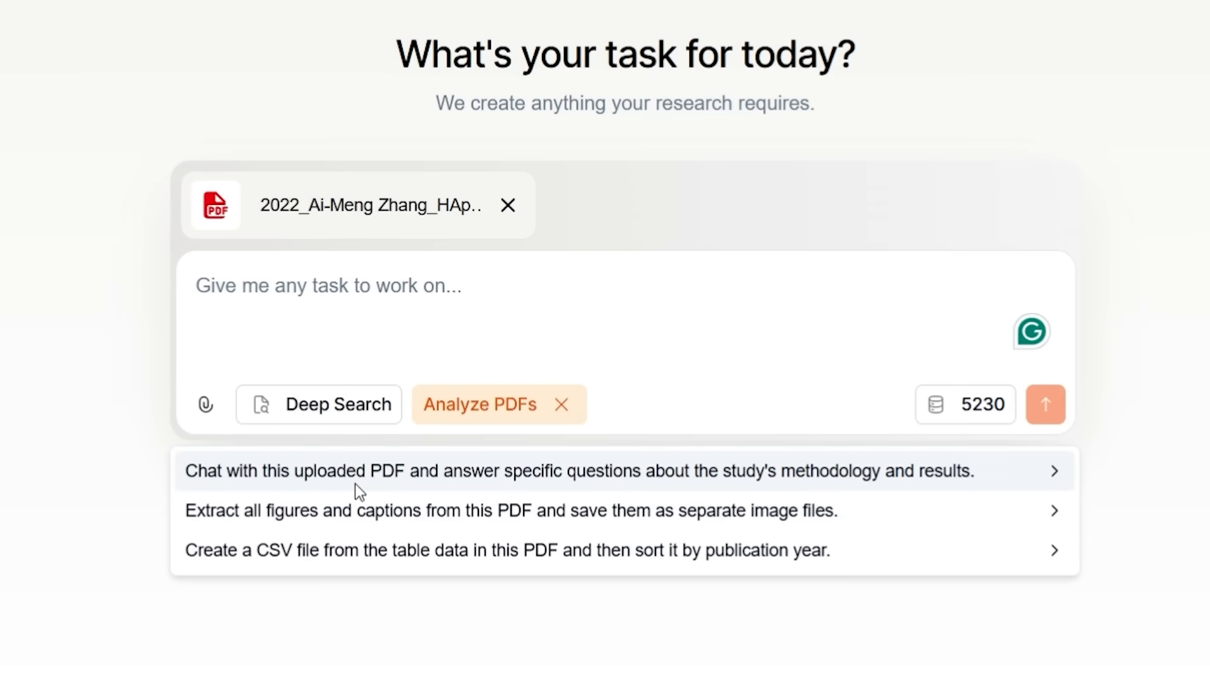
mouse_move(659, 485)
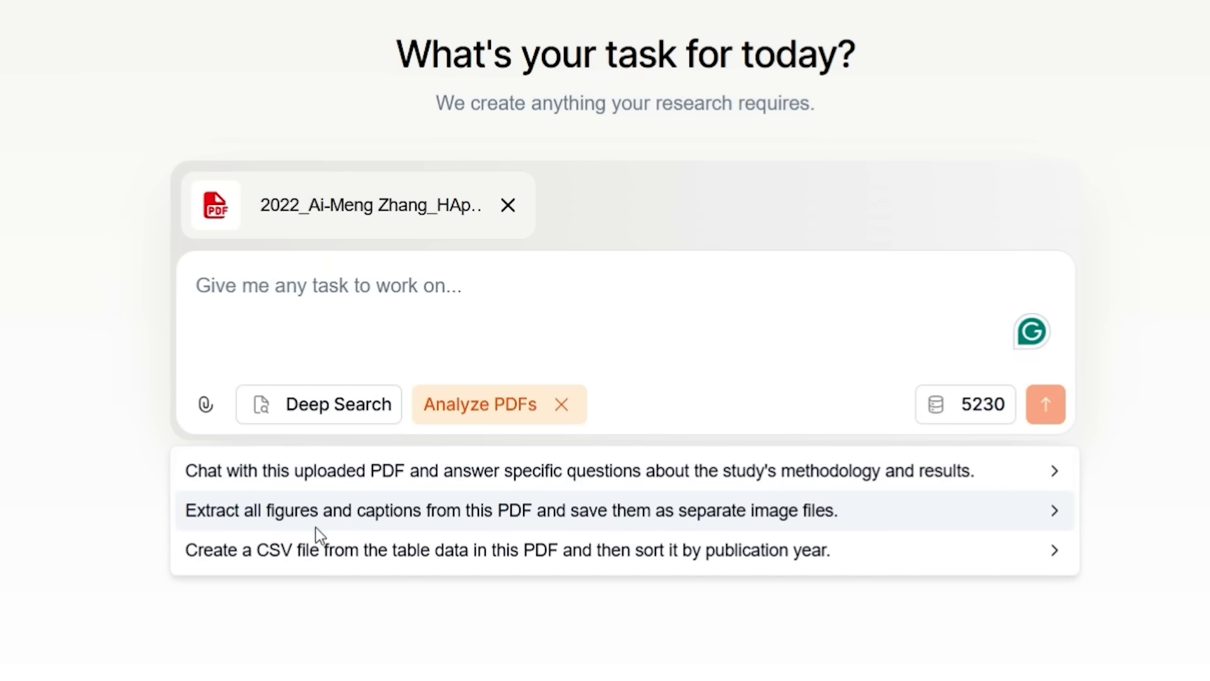
mouse_move(476, 532)
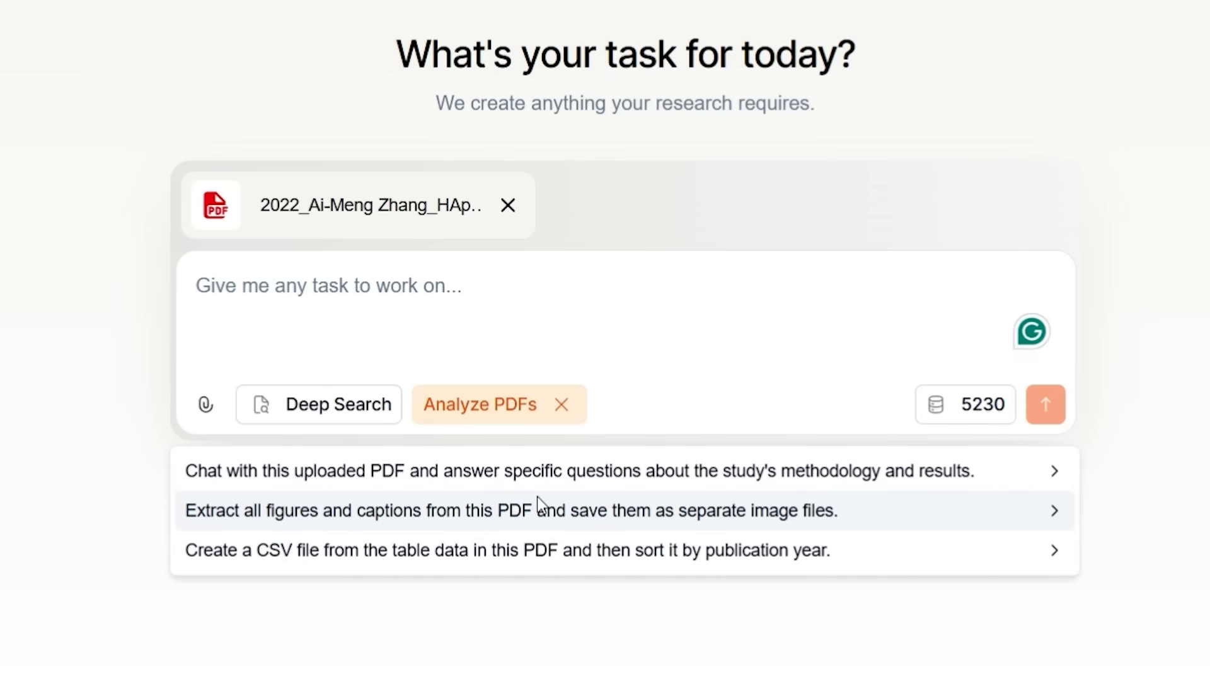
mouse_move(374, 363)
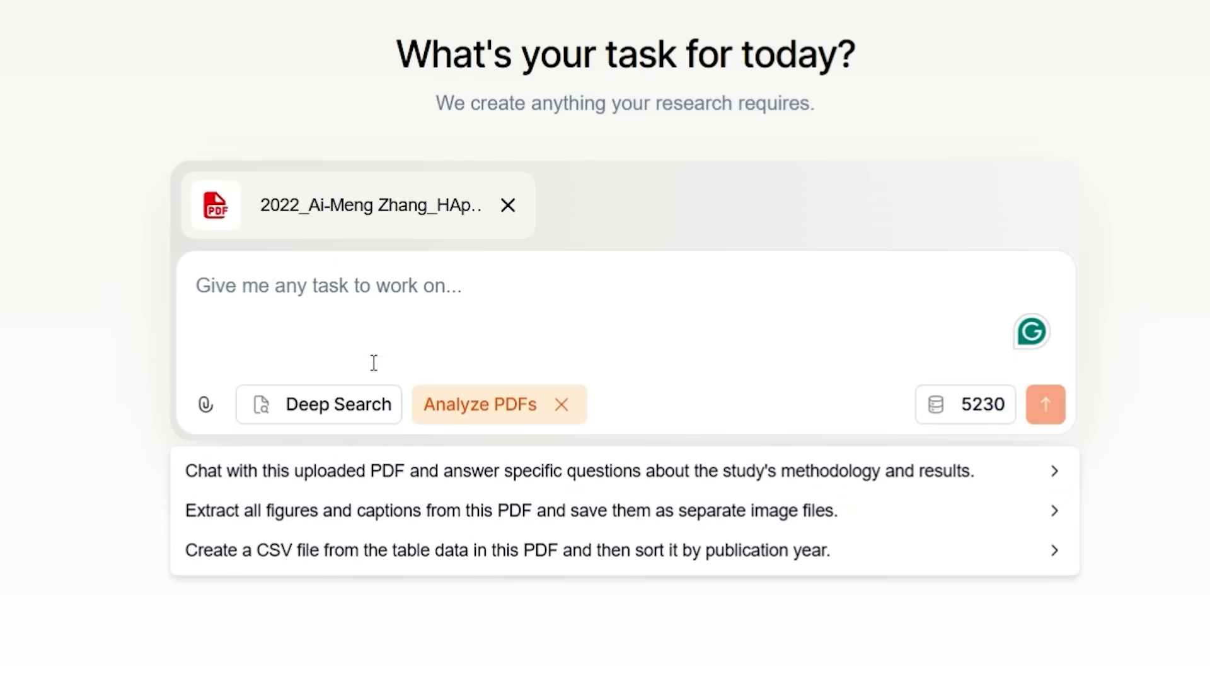
left_click(580, 470)
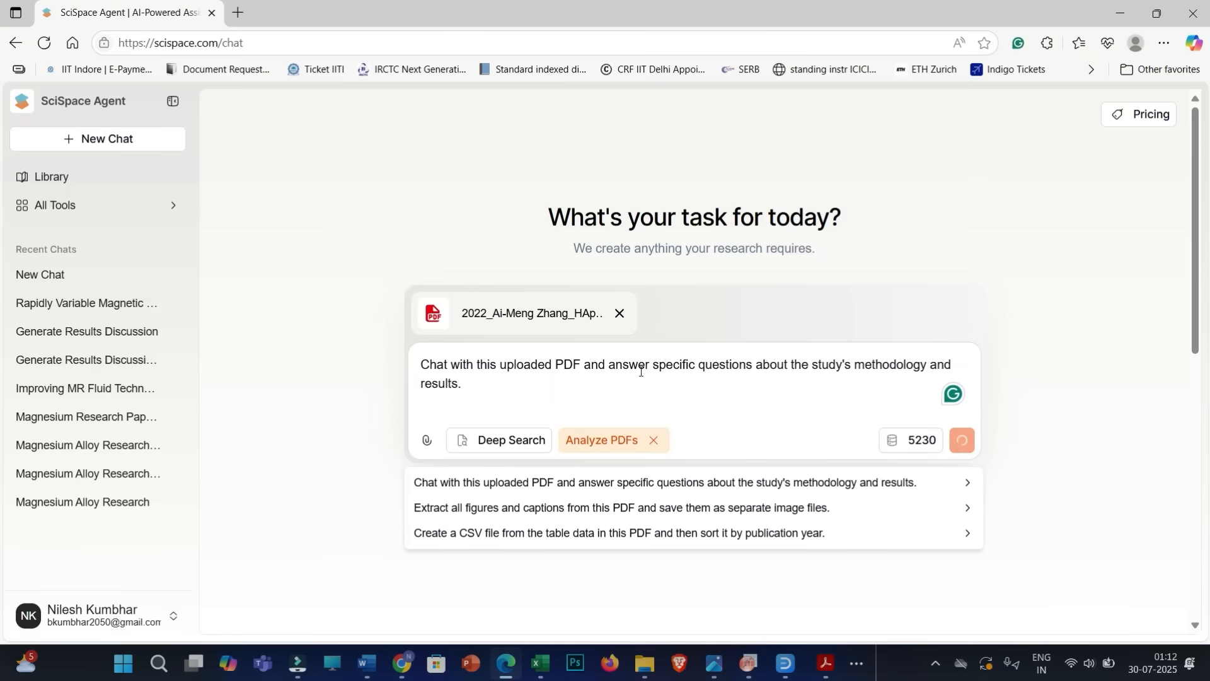
- Submit the methodology-and-results question so the agent begins loading the PDF
left_click(962, 440)
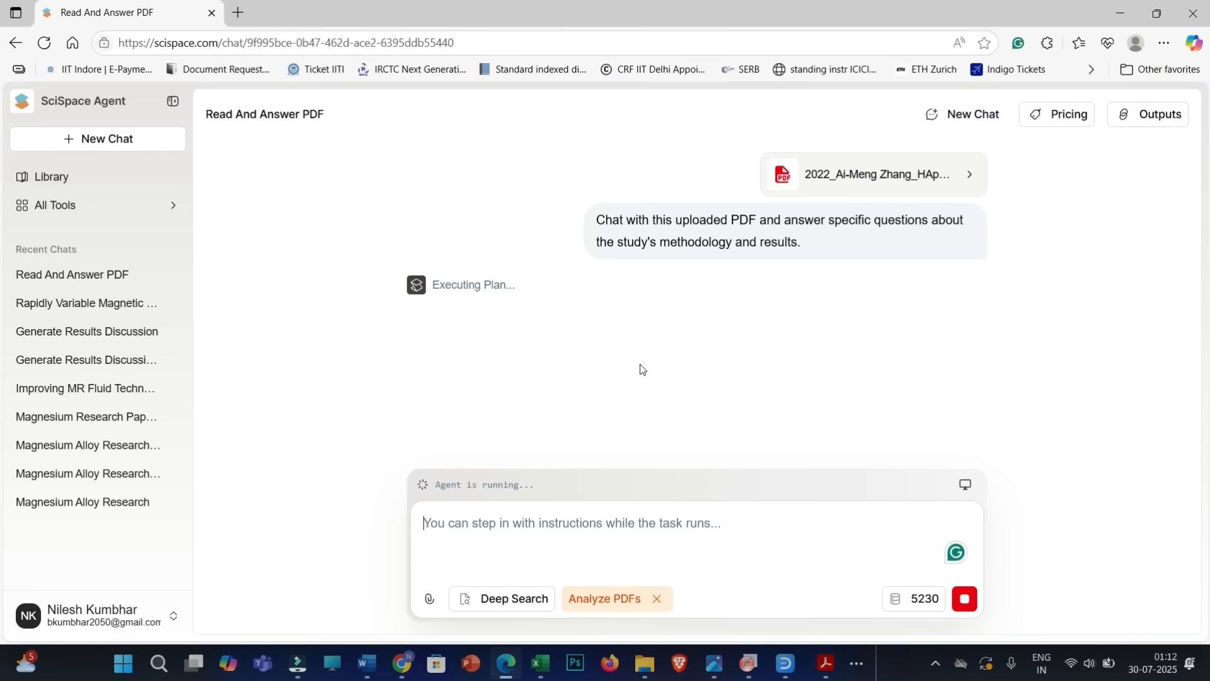
left_click(571, 522)
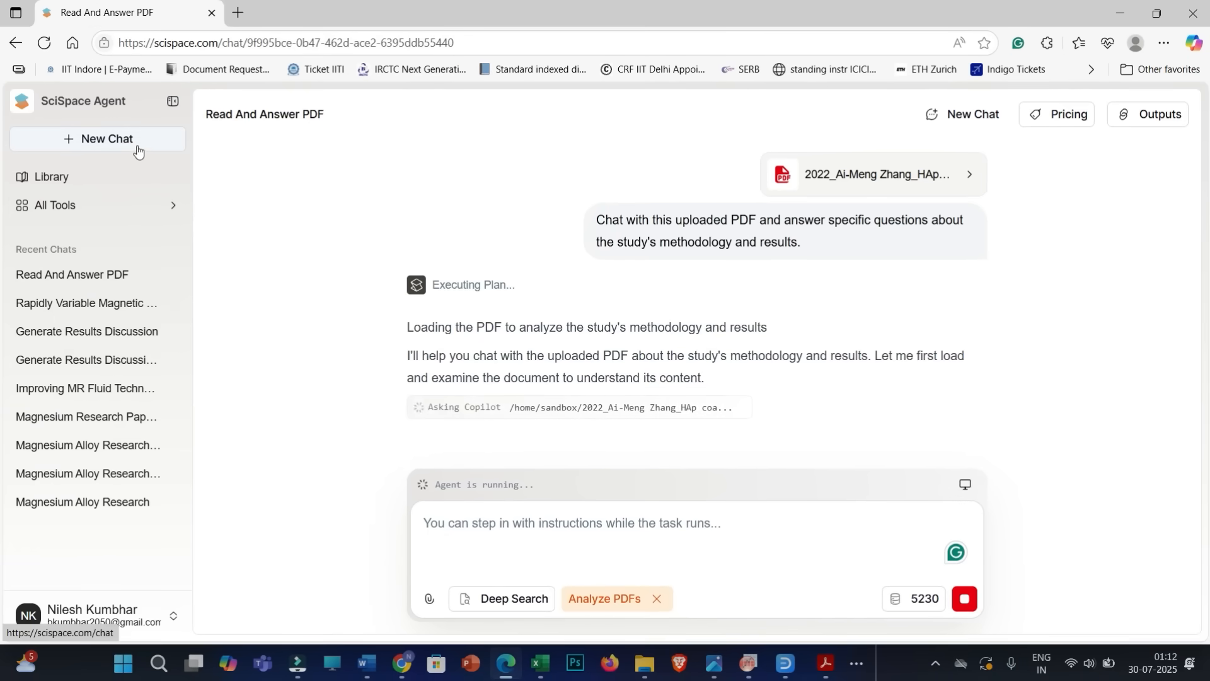
- Start a fresh chat with an empty prompt and no attachment
left_click(106, 139)
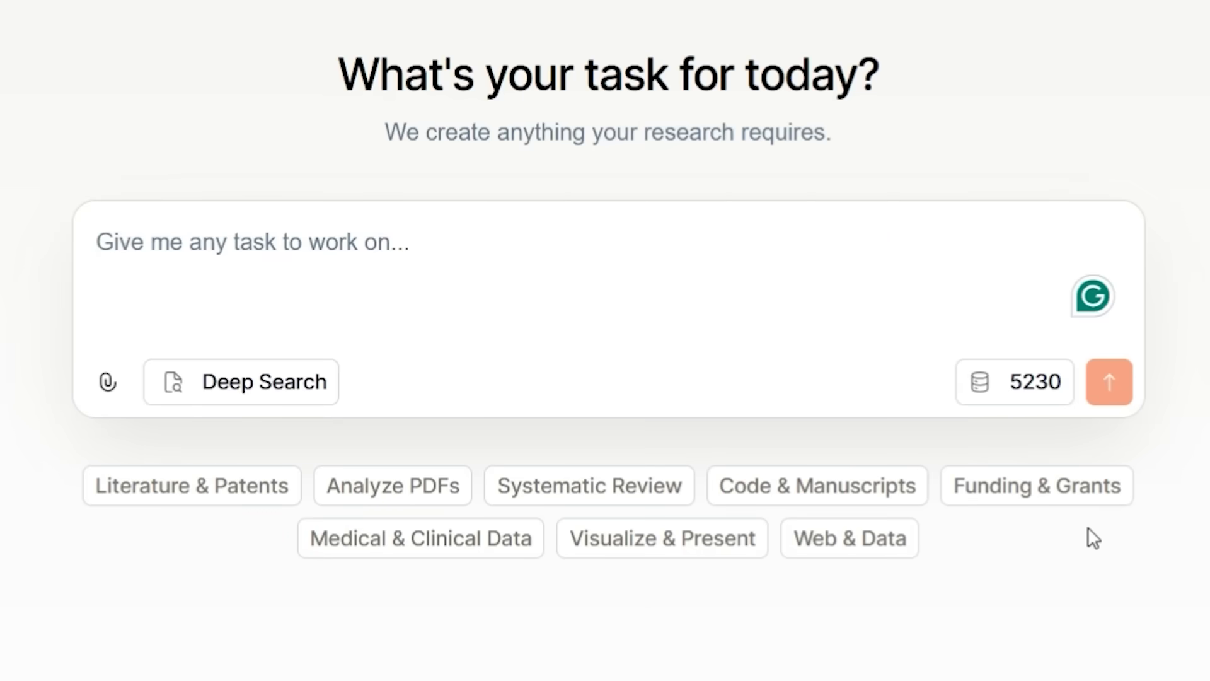
mouse_move(1037, 486)
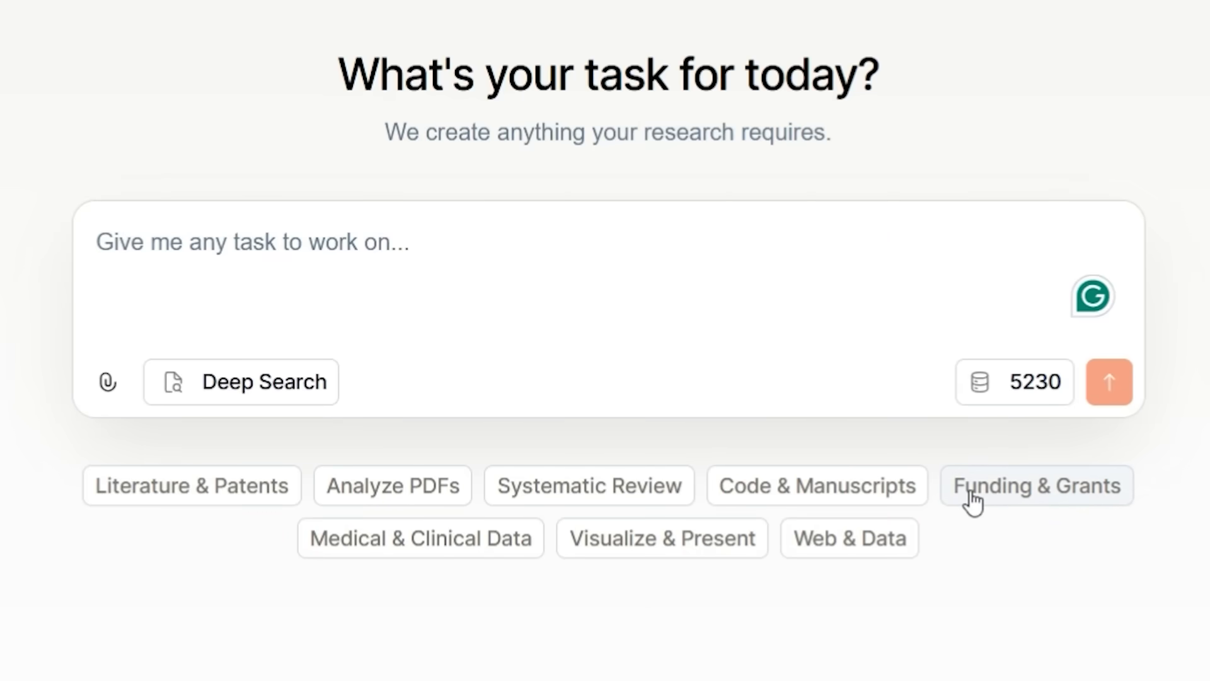
mouse_move(662, 538)
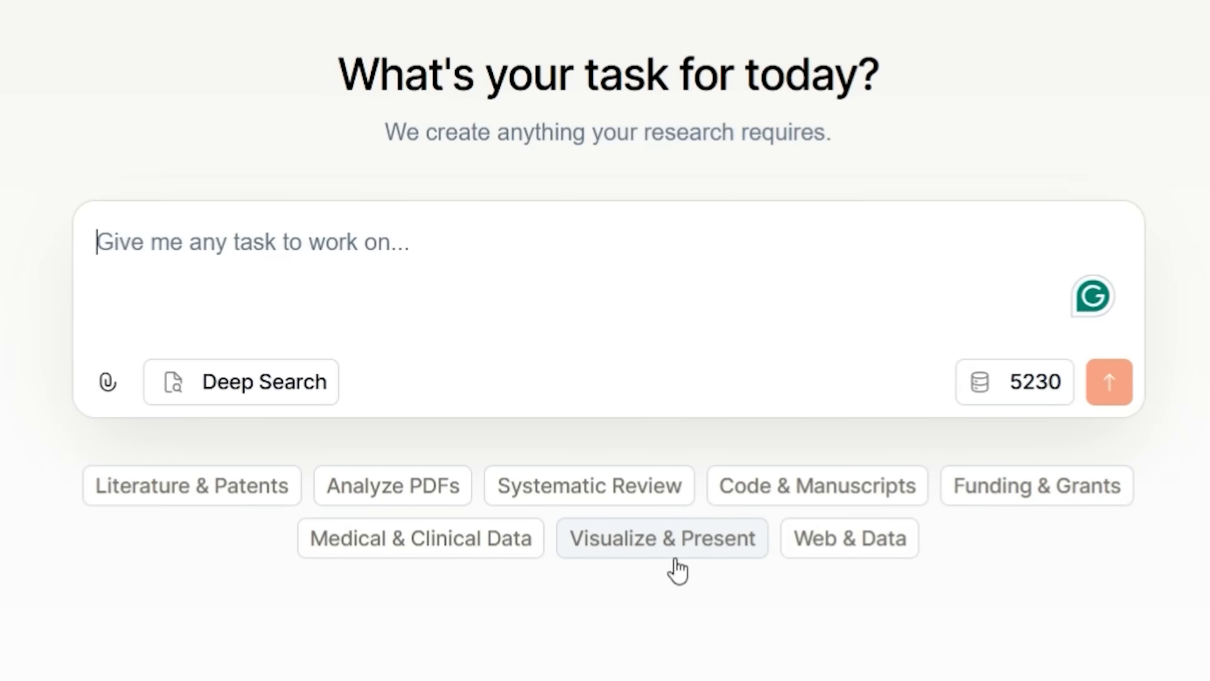